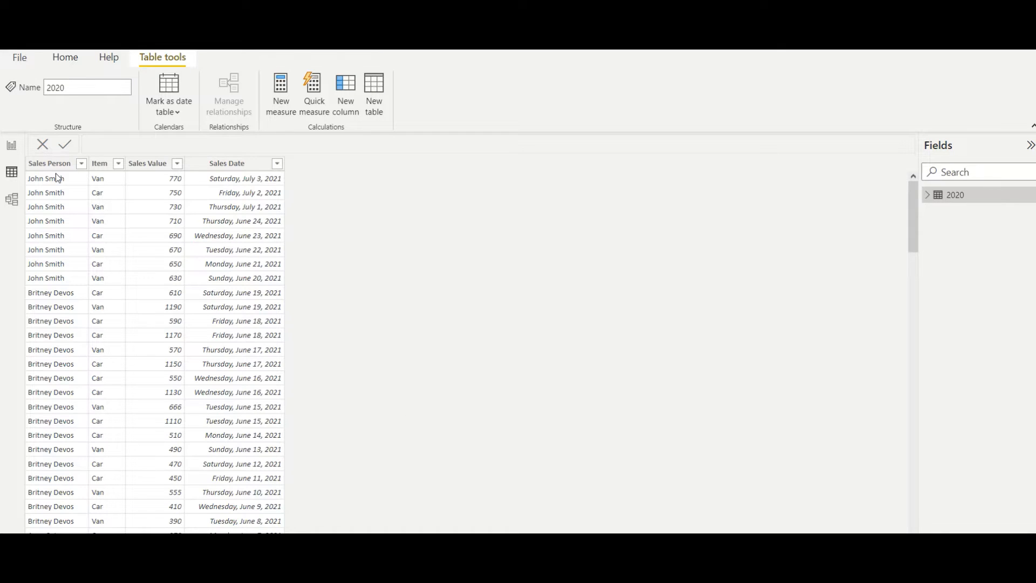
{"action": "mouse_move", "coordinate": [152, 182]}
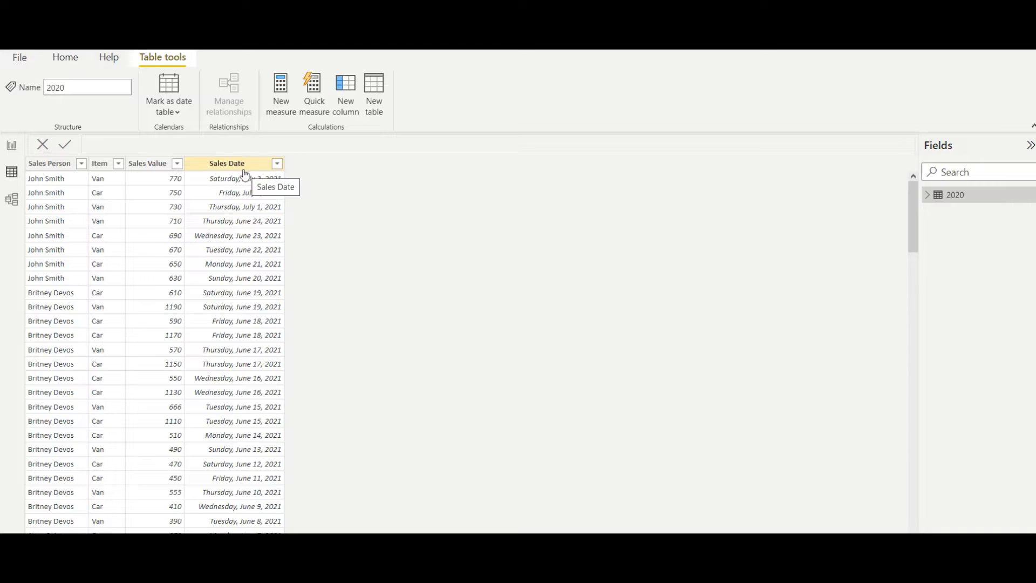
- Switch from the 2020 table's Data view to the empty report canvas
{"action": "left_click", "coordinate": [11, 144]}
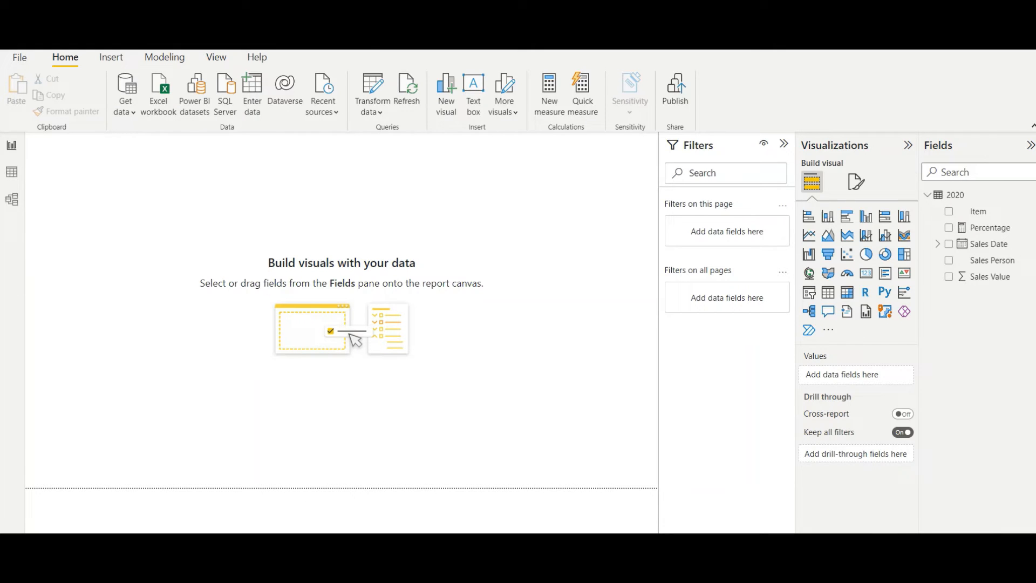
{"action": "mouse_move", "coordinate": [524, 362]}
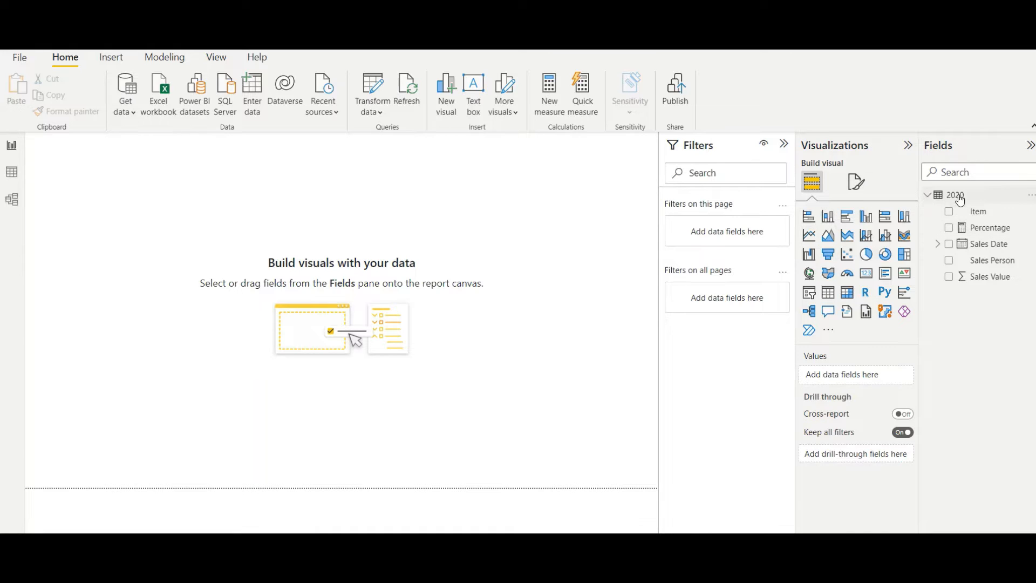
{"action": "mouse_move", "coordinate": [910, 210]}
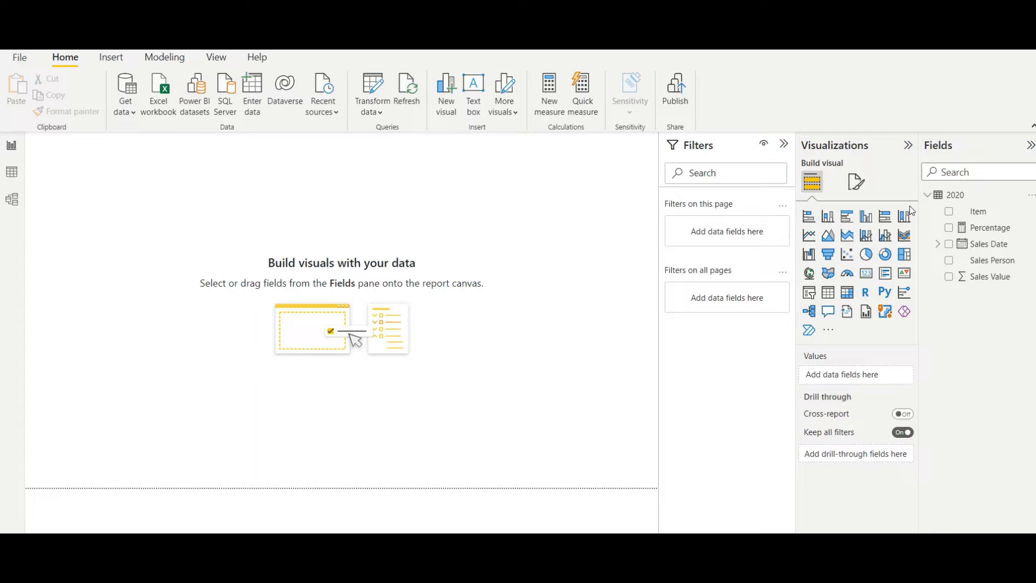
- Create the measure Get_MAX = MAX('2020'[Sales Value]) in the 2020 table
{"action": "left_click", "coordinate": [548, 90]}
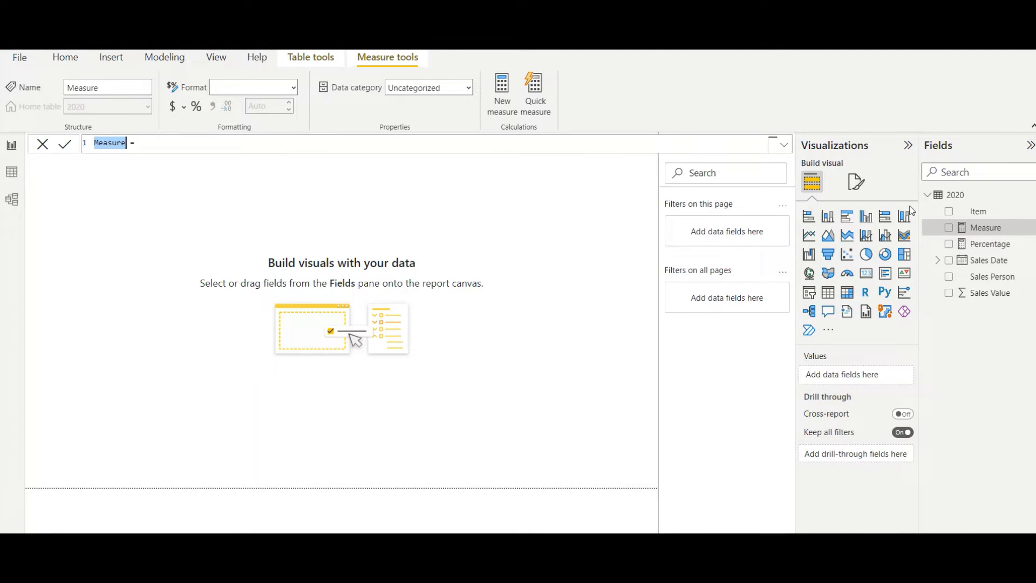
{"action": "type", "text": "Get_MAX ="}
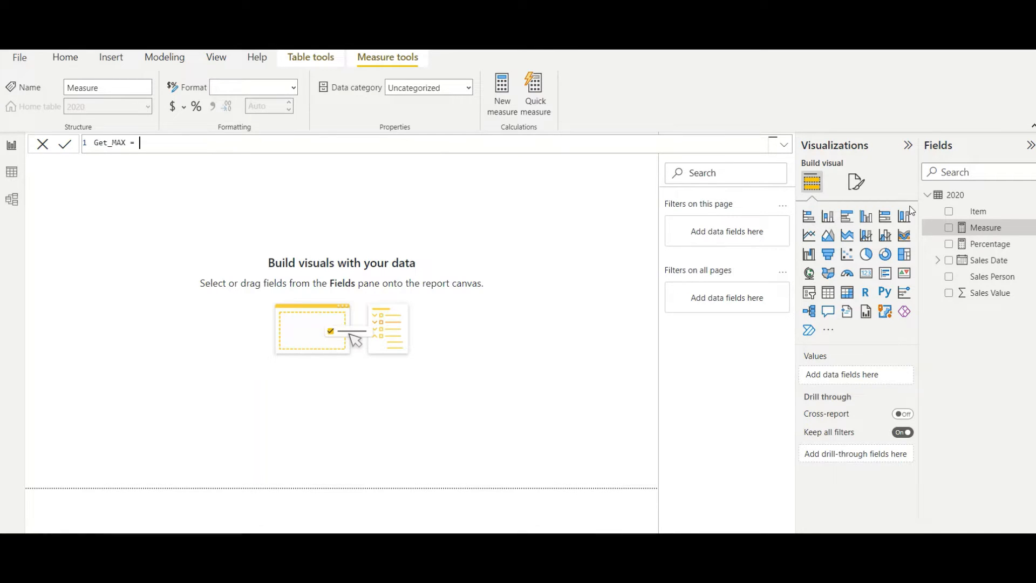
{"action": "type", "text": "MAX('2020'[Sales Value"}
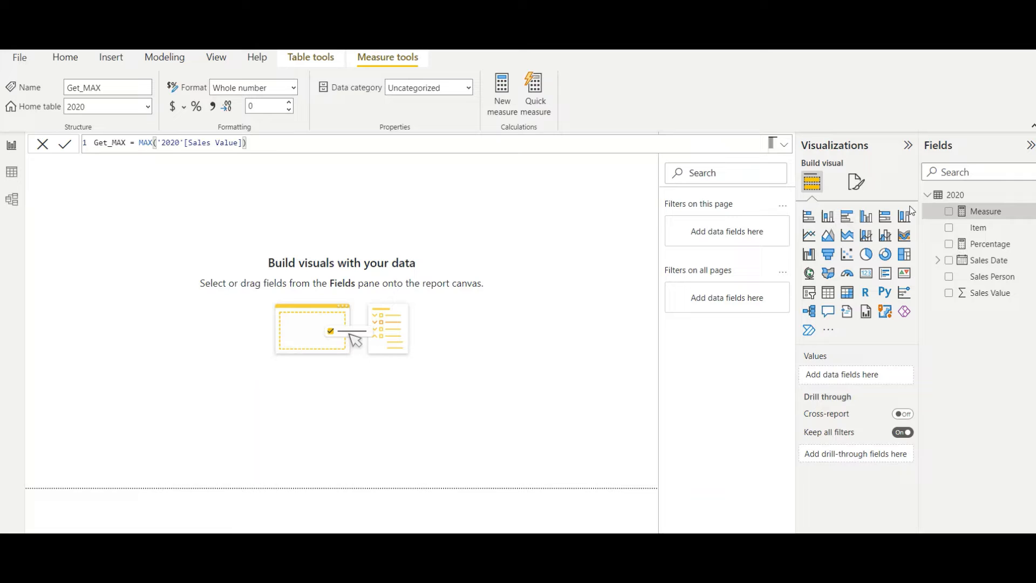
{"action": "left_click", "coordinate": [64, 144]}
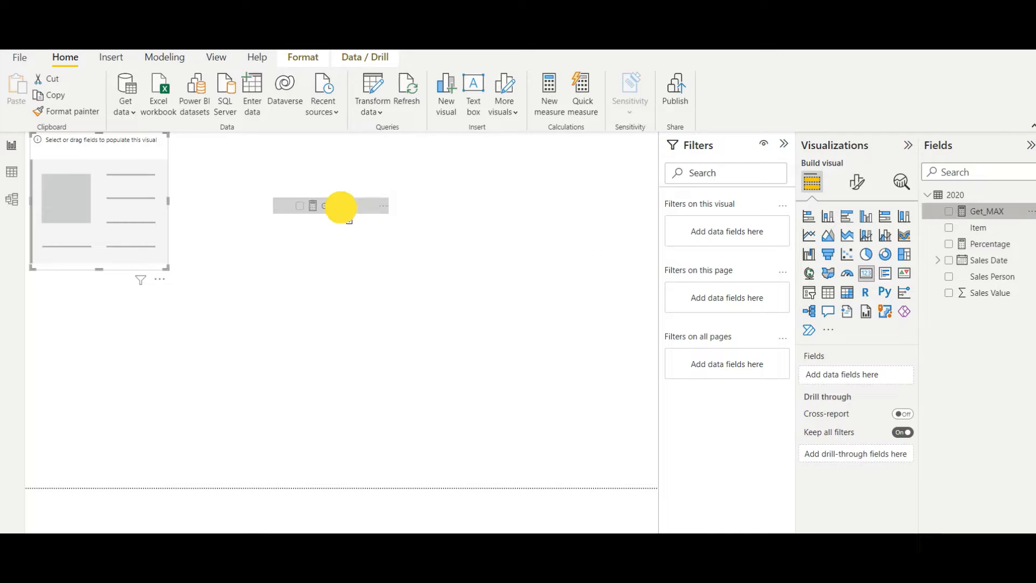
- Show Get_MAX as 1500 in the card and add Item and Sales Person slicers
{"action": "left_click", "coordinate": [950, 211]}
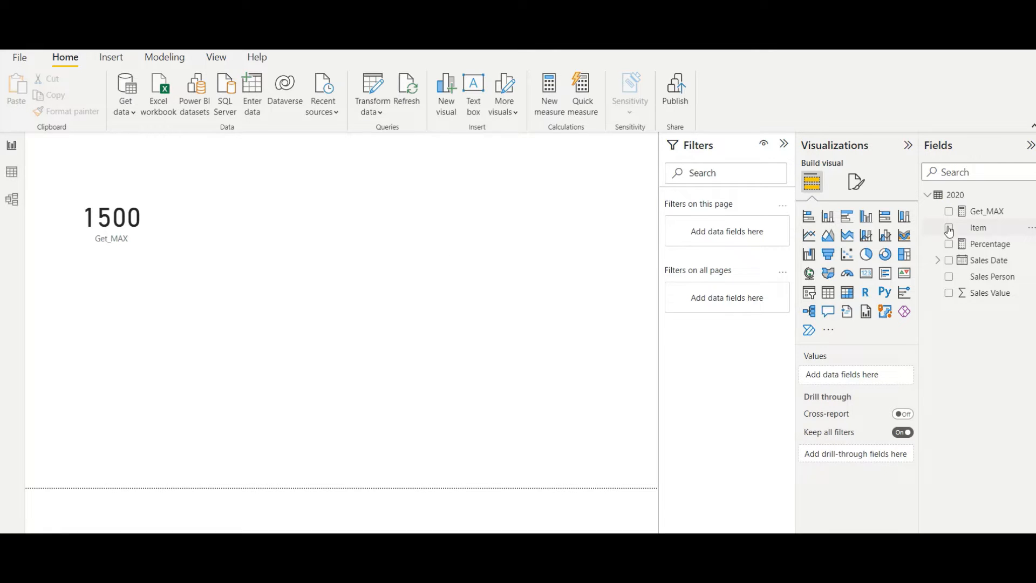
{"action": "left_click", "coordinate": [978, 228]}
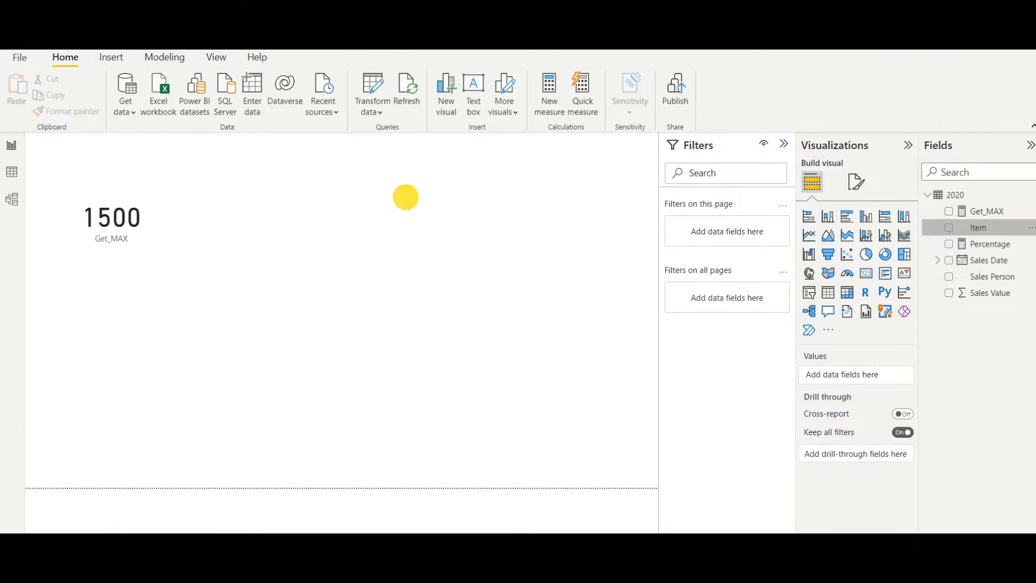
{"action": "left_click", "coordinate": [949, 227]}
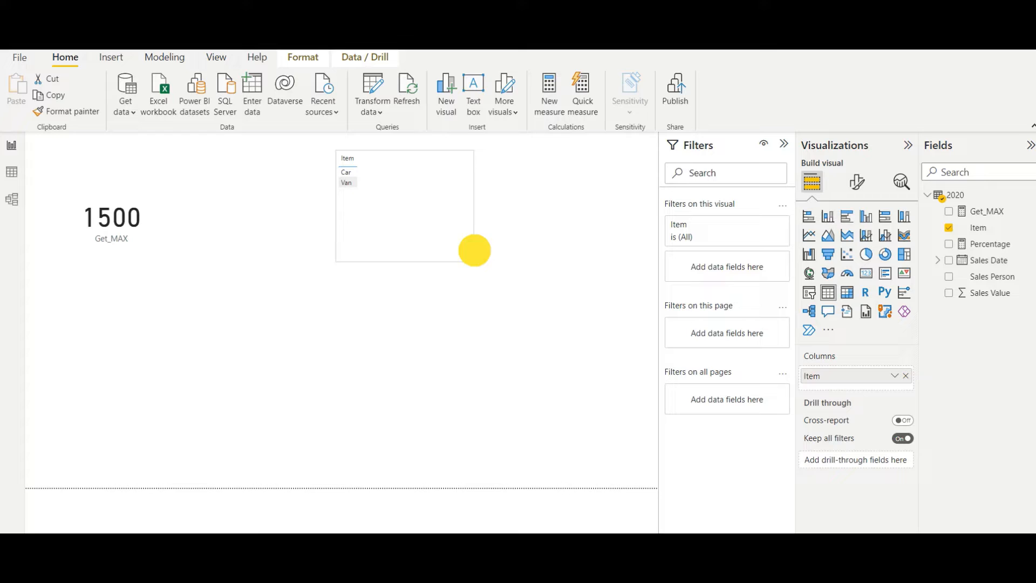
{"action": "left_click", "coordinate": [406, 185]}
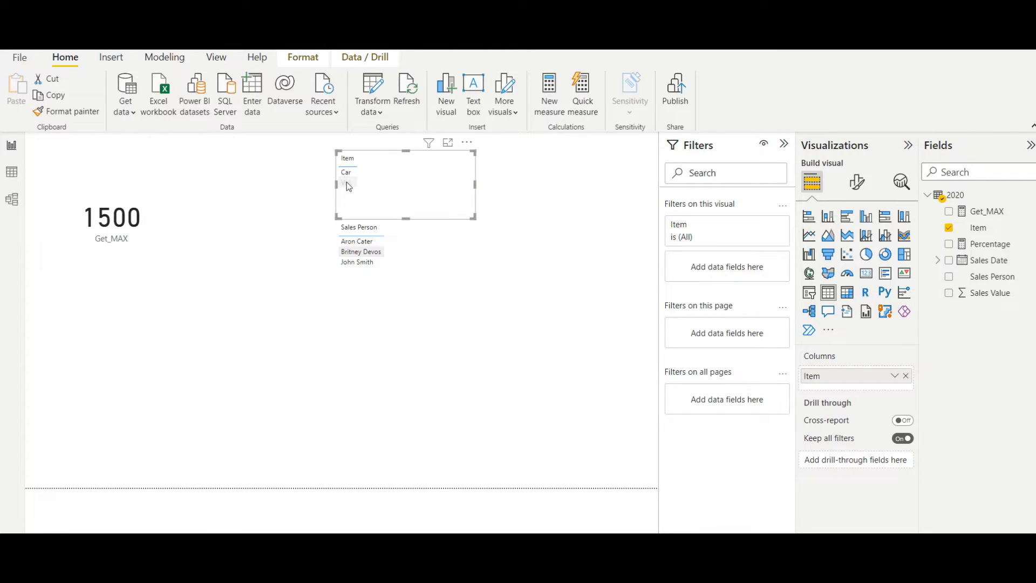
- Test Van and individual salesperson filters (Get_MAX 1190, 1050), then align the slicers under the card
{"action": "left_click", "coordinate": [346, 183]}
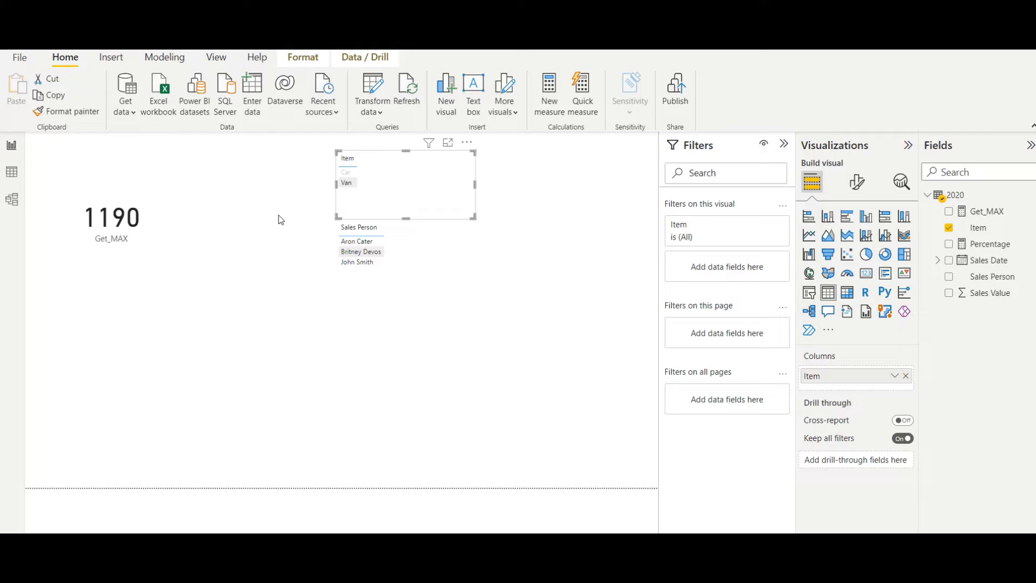
{"action": "left_click", "coordinate": [356, 241]}
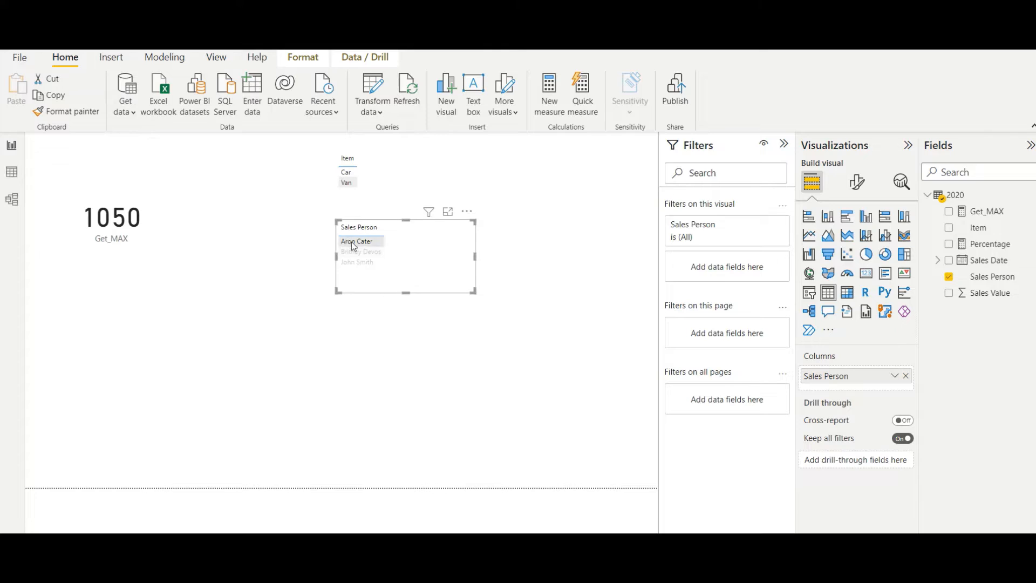
{"action": "left_click", "coordinate": [361, 252]}
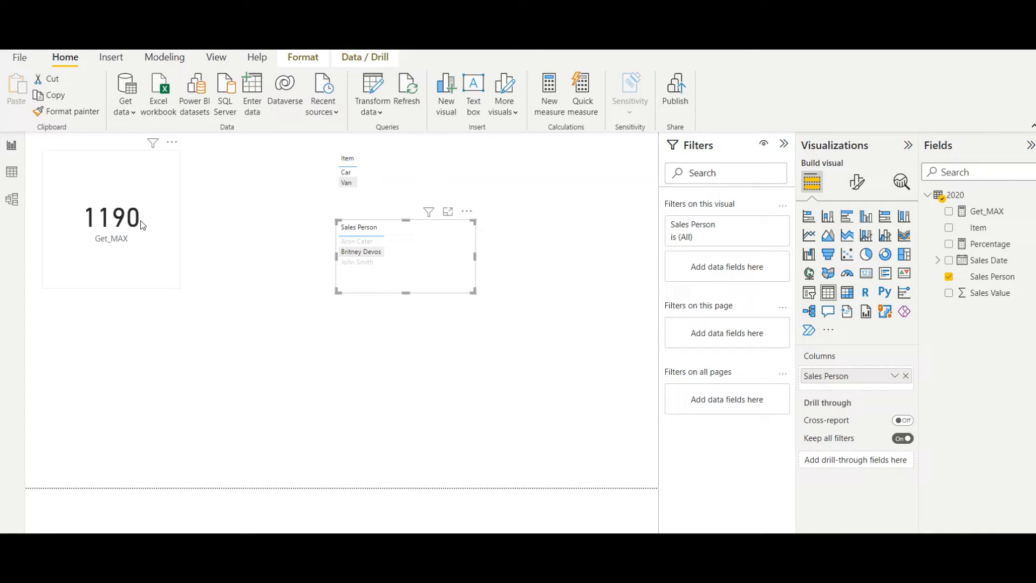
{"action": "mouse_move", "coordinate": [86, 207]}
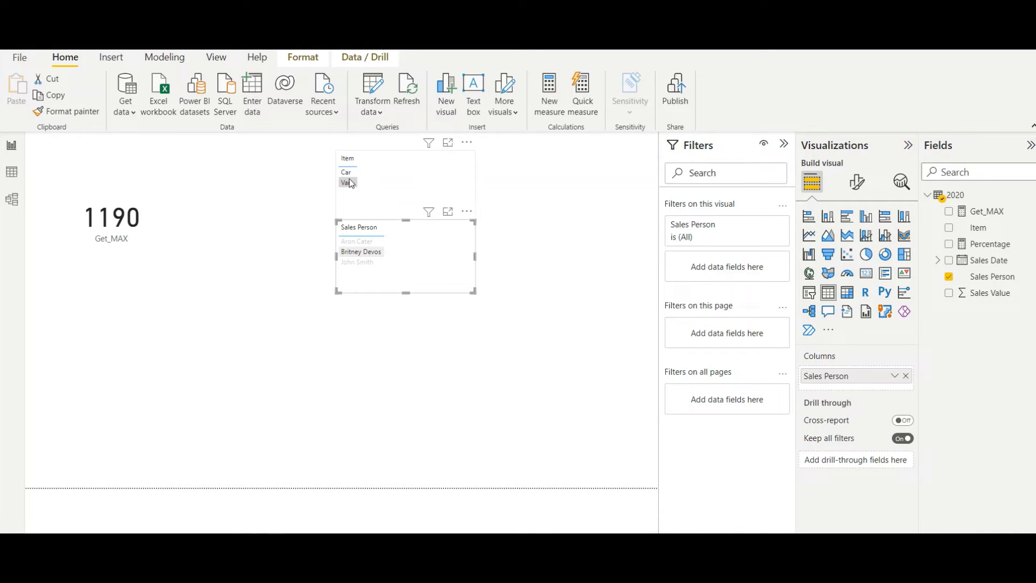
{"action": "mouse_move", "coordinate": [348, 183]}
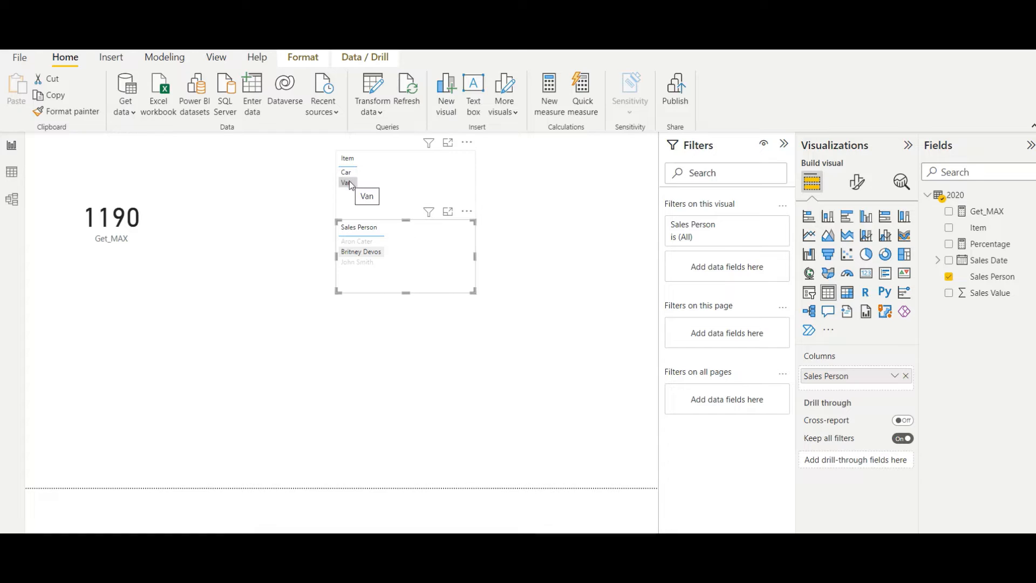
{"action": "mouse_move", "coordinate": [397, 238]}
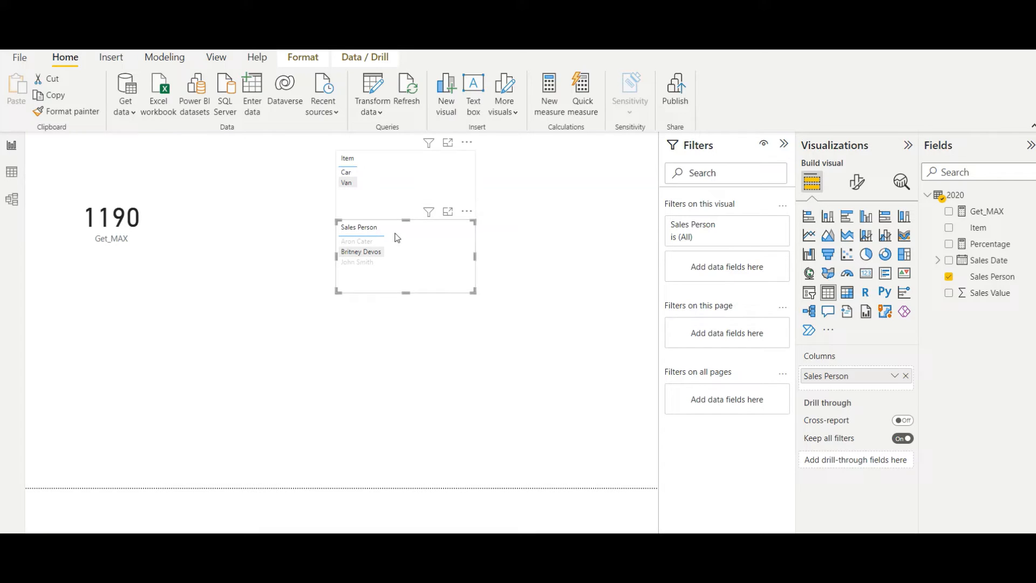
{"action": "left_click", "coordinate": [226, 225]}
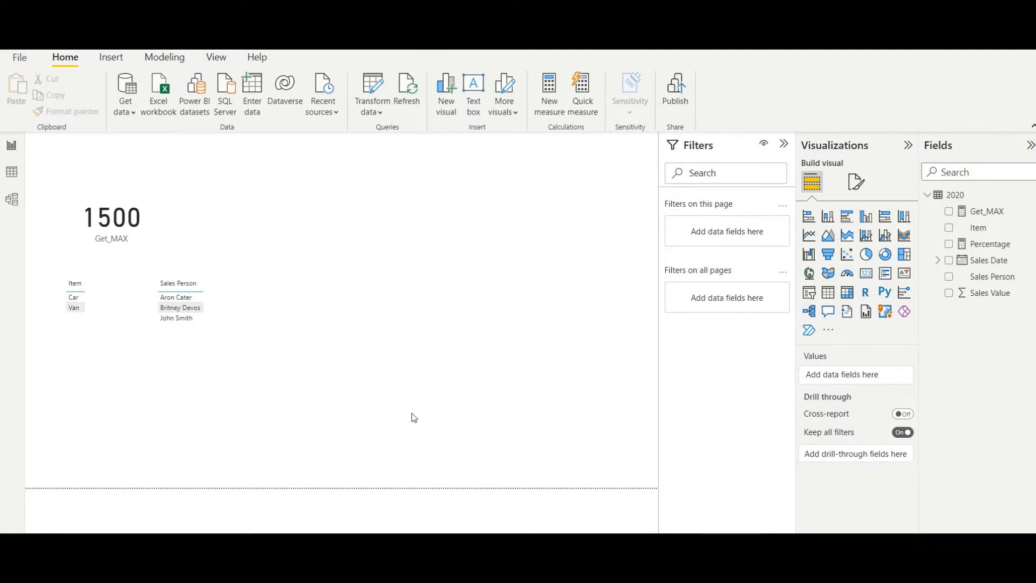
{"action": "mouse_move", "coordinate": [280, 198]}
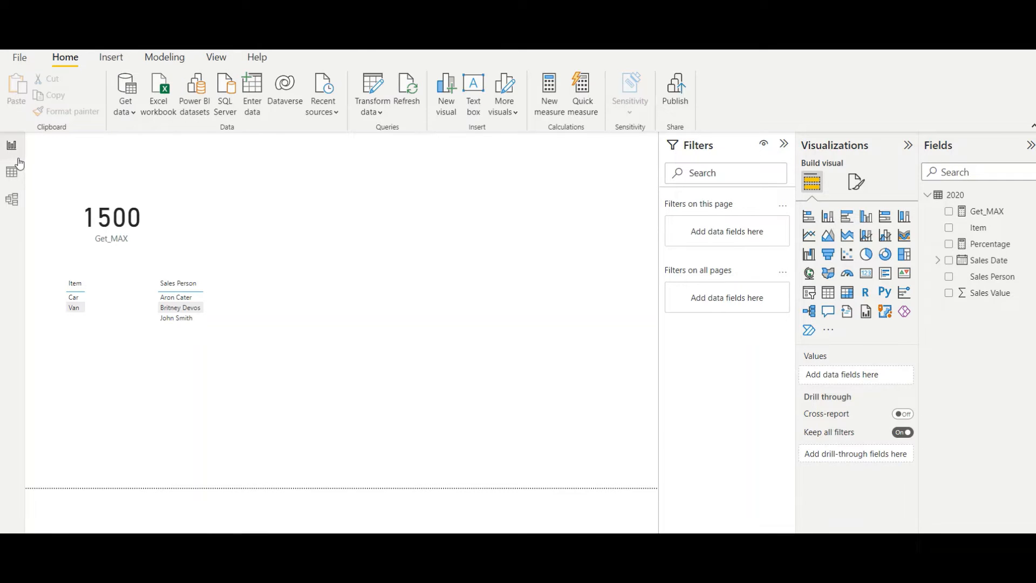
- Start calculated table MAX_Table = SUMMARIZE('2020', grouped by Item and Sales Person
{"action": "left_click", "coordinate": [12, 172]}
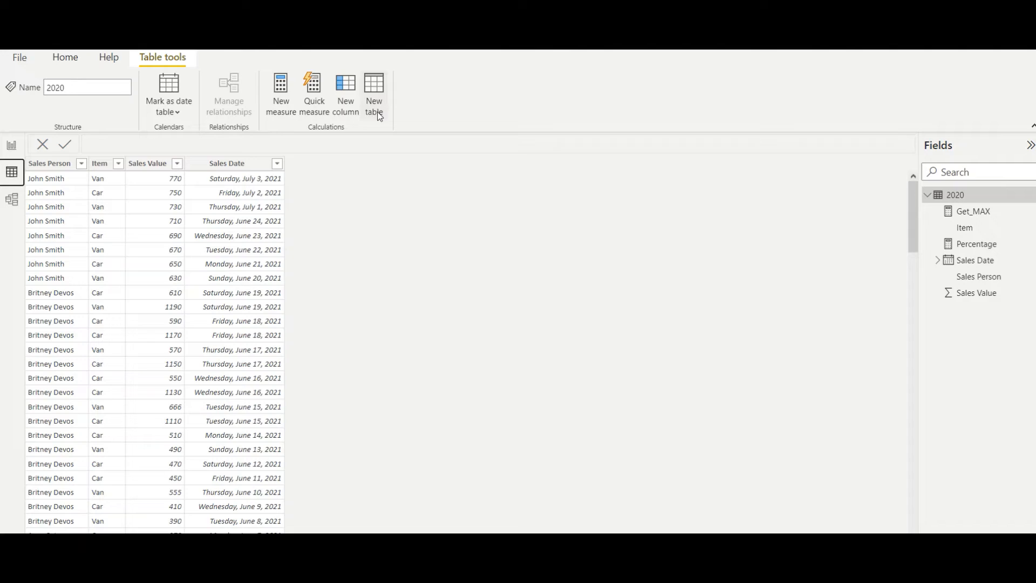
{"action": "left_click", "coordinate": [373, 93]}
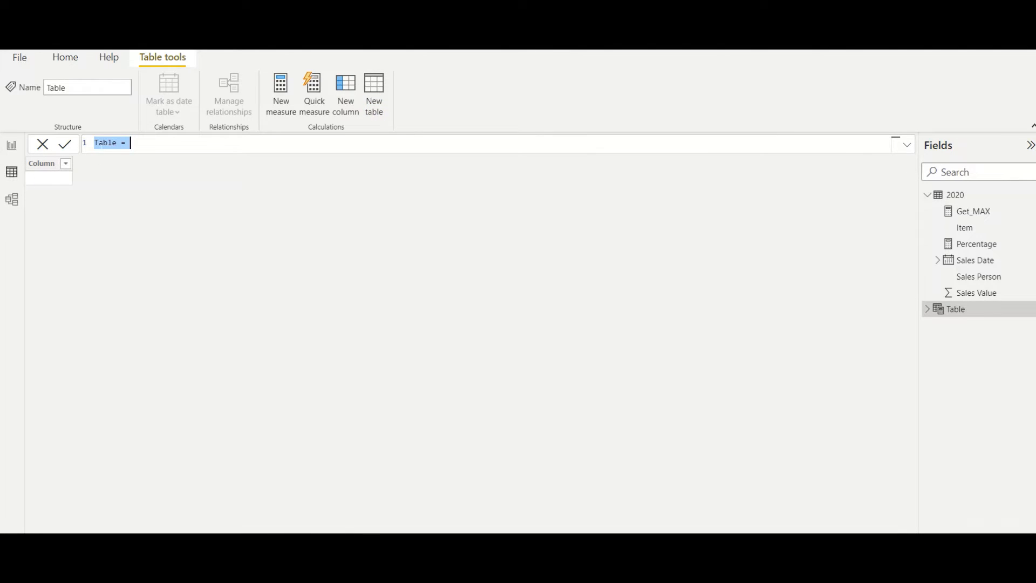
{"action": "type", "text": "M ="}
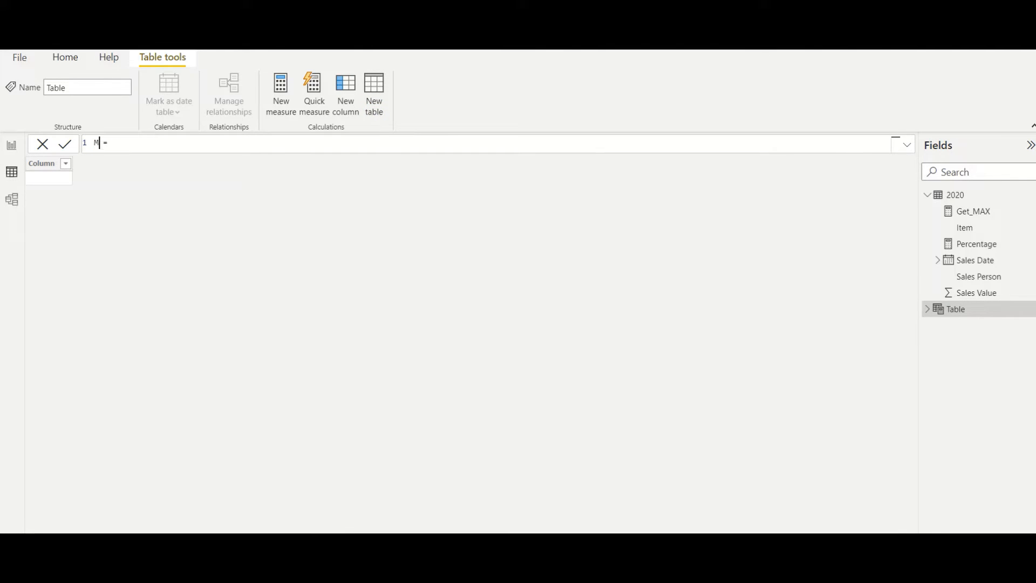
{"action": "type", "text": "AX_T"}
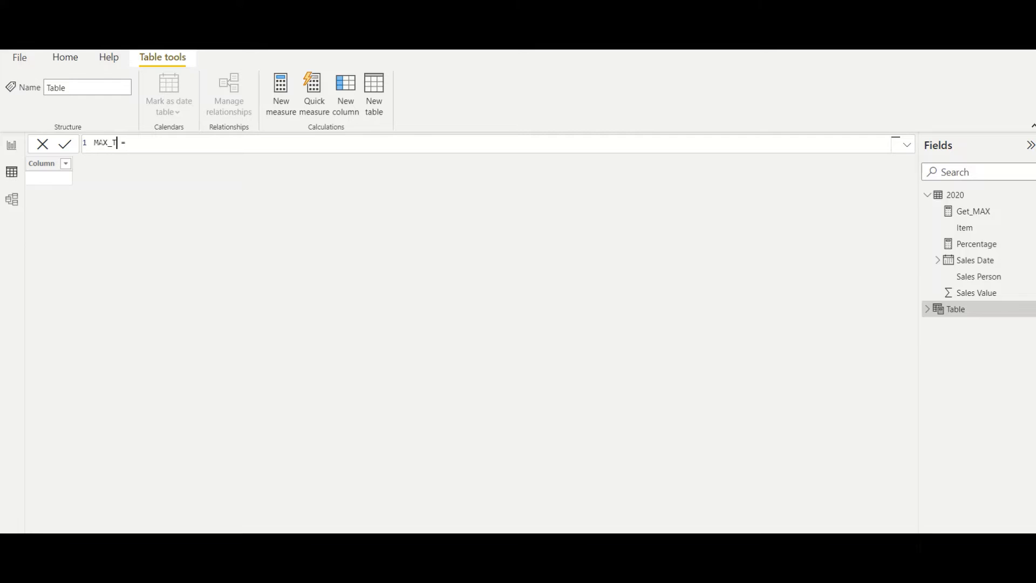
{"action": "type", "text": "able"}
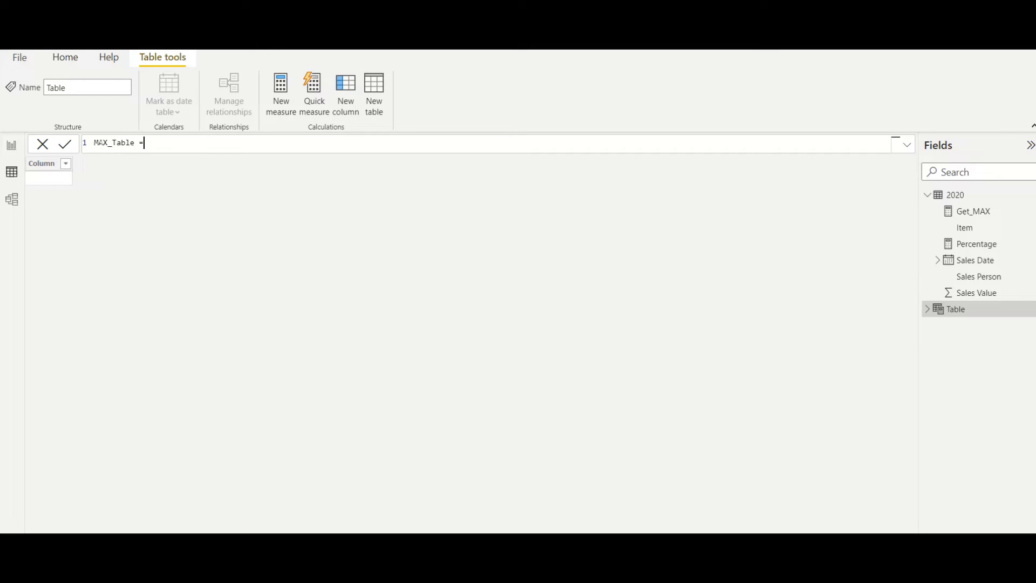
{"action": "type", "text": "SUMMARIZE('2020"}
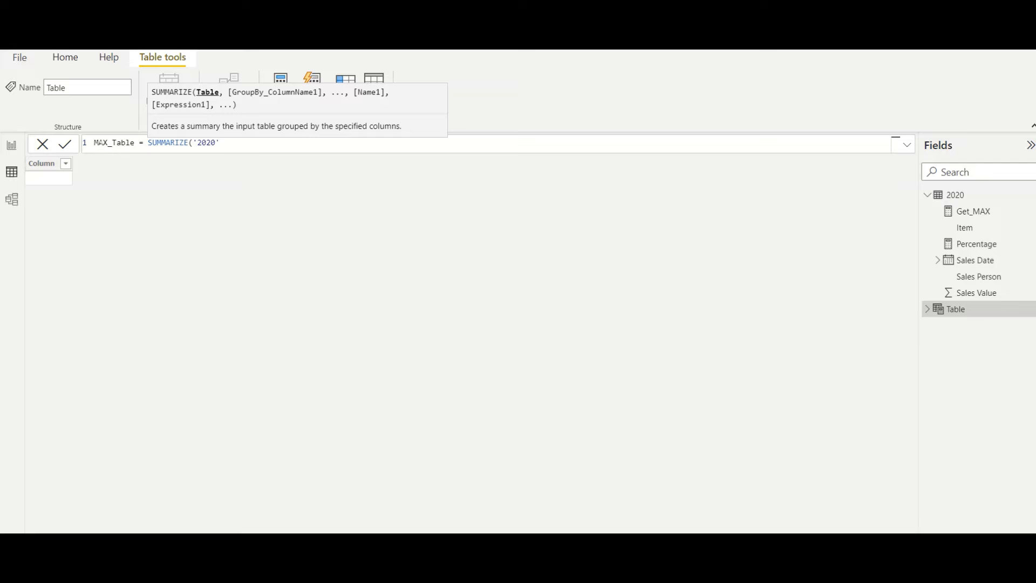
{"action": "type", "text": ","}
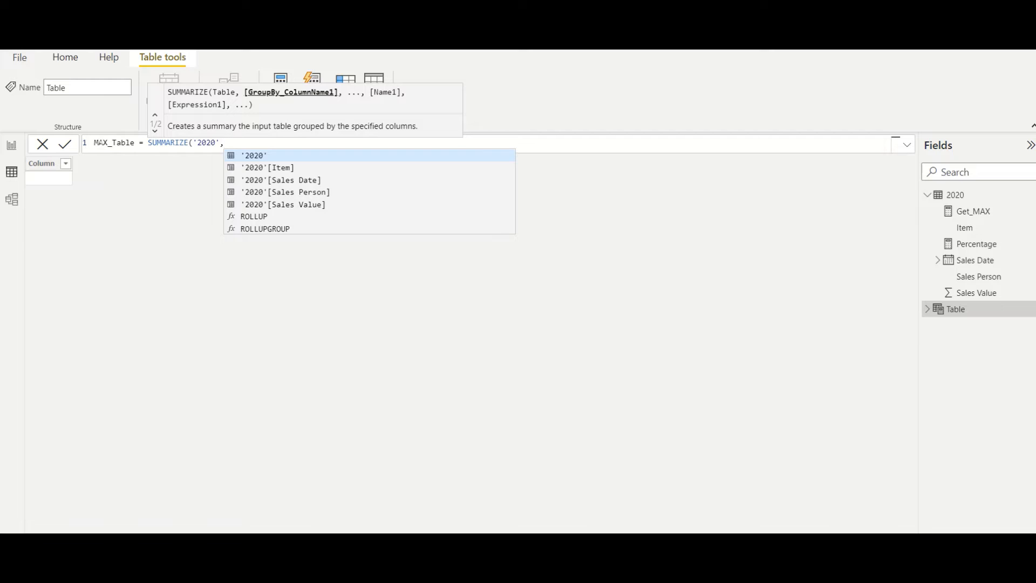
{"action": "type", "text": "'2020'[Item],"}
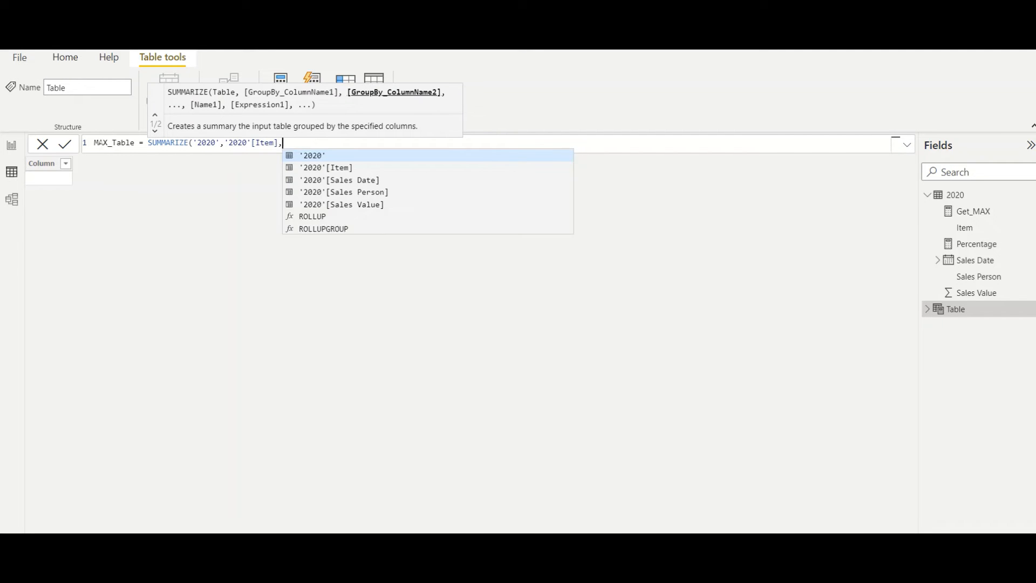
{"action": "type", "text": "'2020'[Sales Person]"}
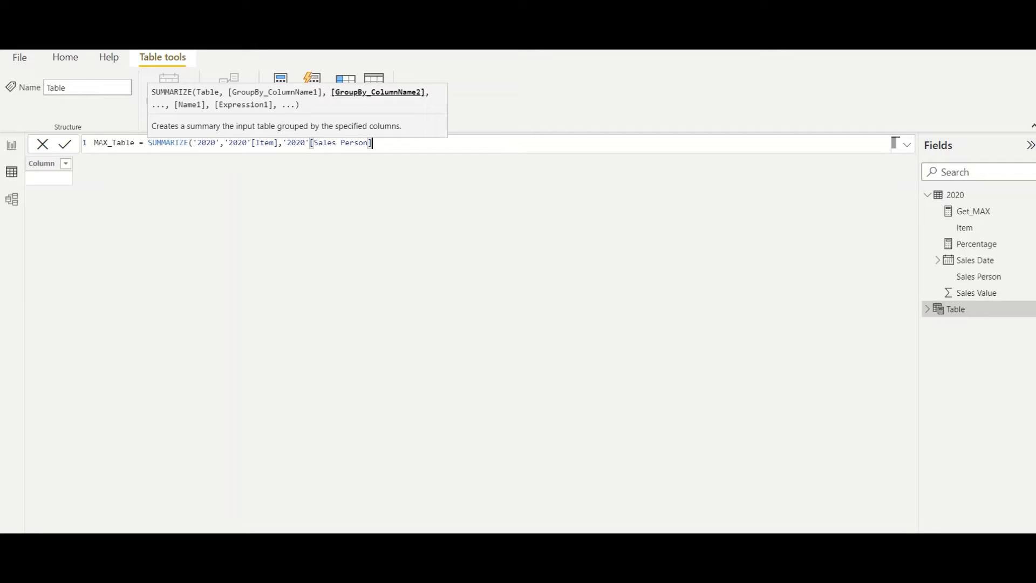
{"action": "type", "text": ","}
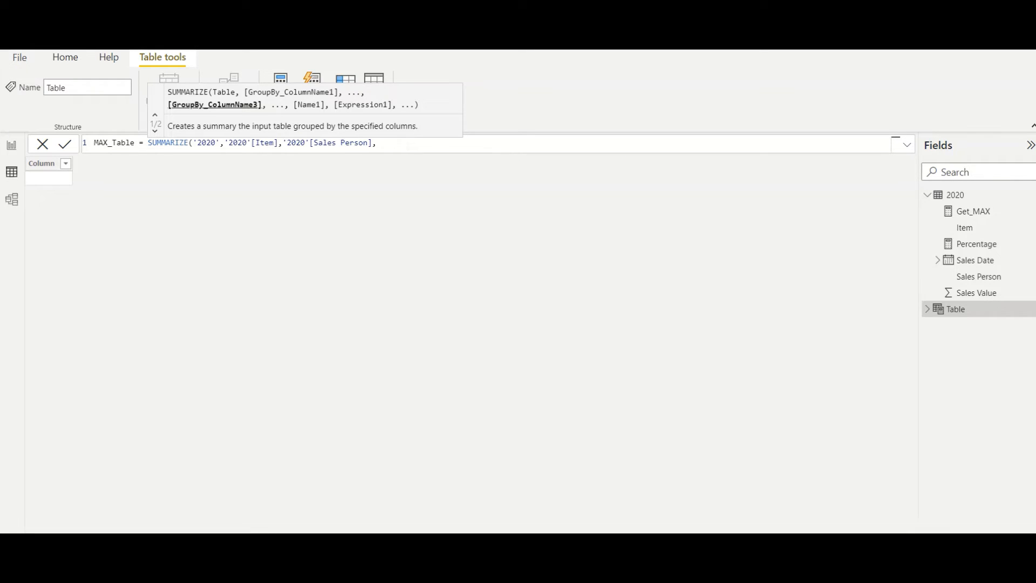
- Add the "MAX Value" column as MAX('2020'[Sales Value]) and commit the table
{"action": "type", "text": "\"\""}
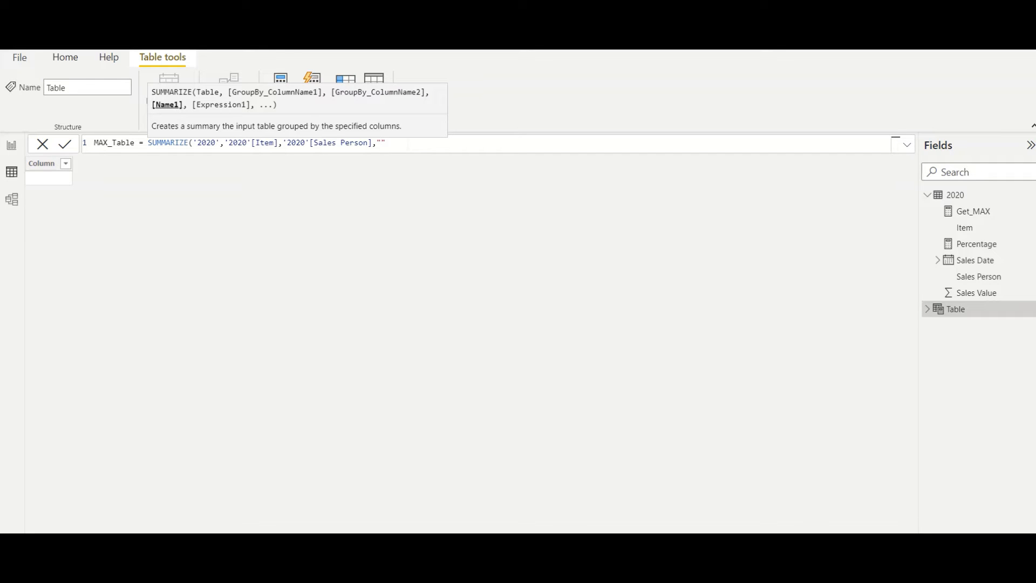
{"action": "type", "text": "MAX Valu"}
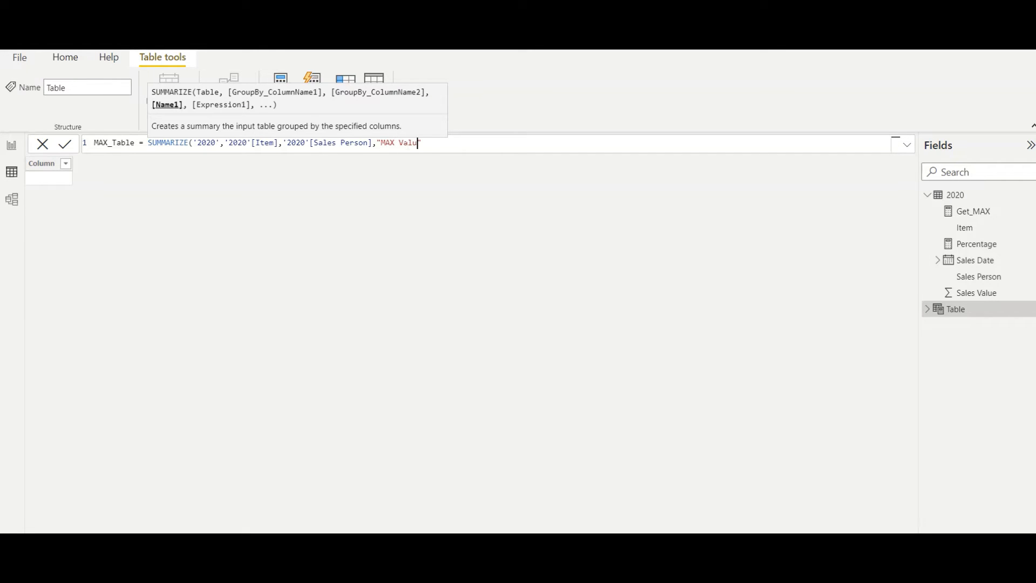
{"action": "type", "text": "e\""}
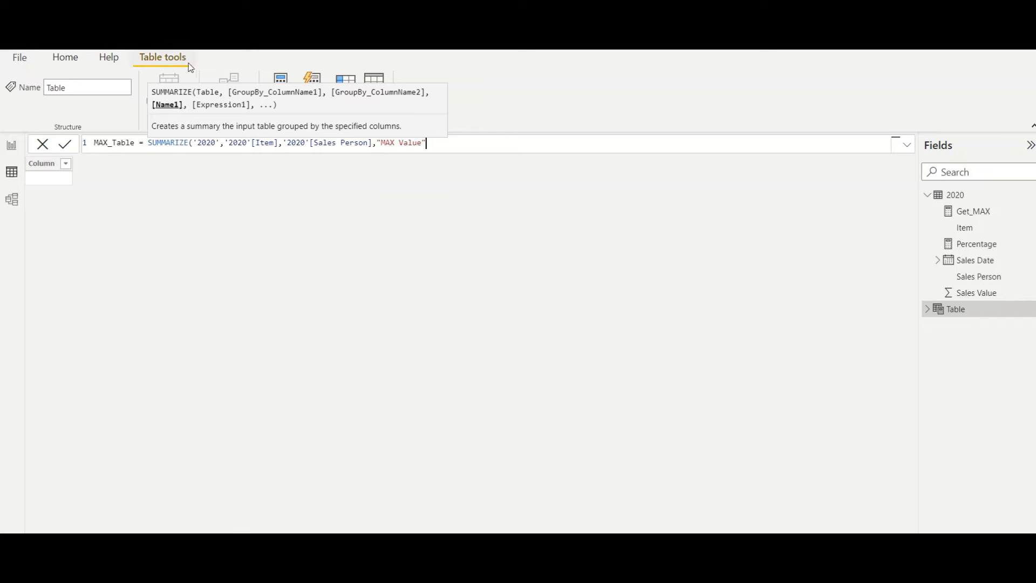
{"action": "type", "text": ","}
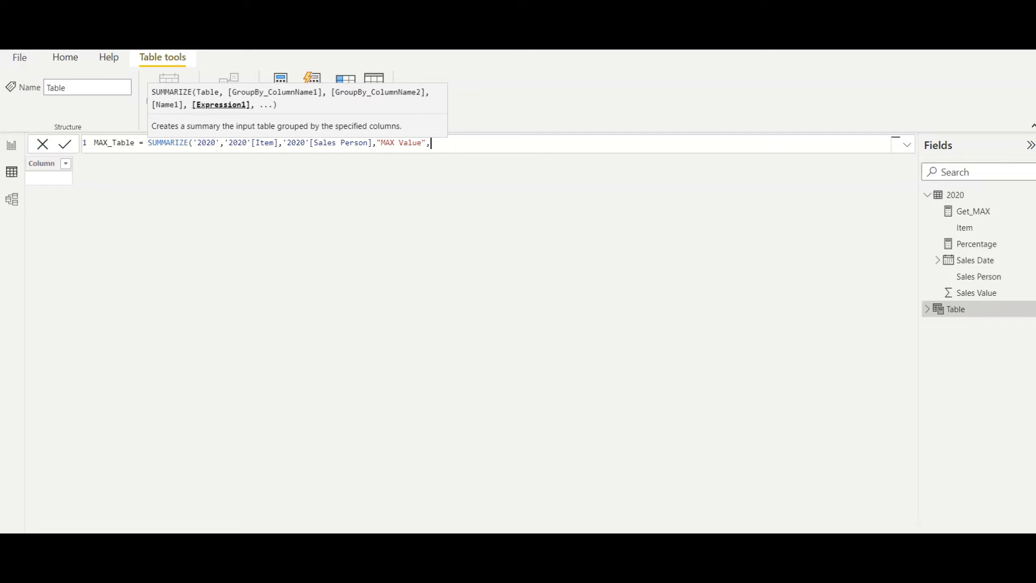
{"action": "type", "text": "MAX"}
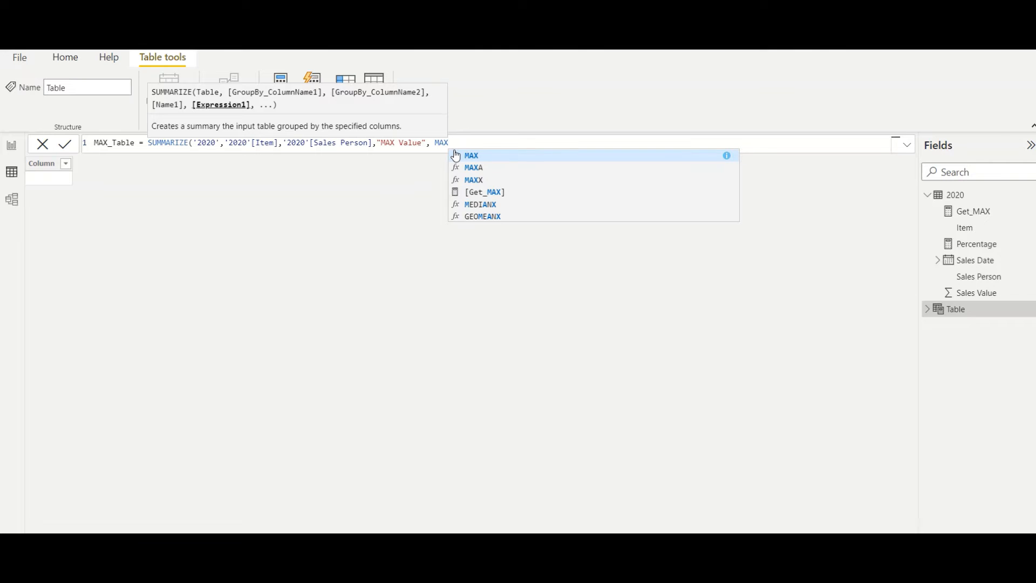
{"action": "type", "text": "('2020'[Sales Value"}
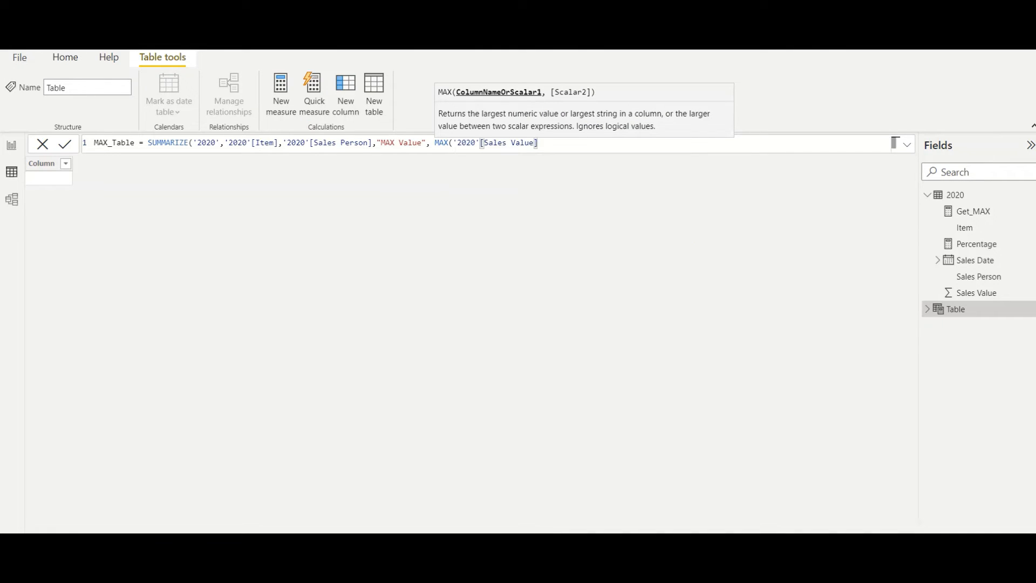
{"action": "type", "text": "))"}
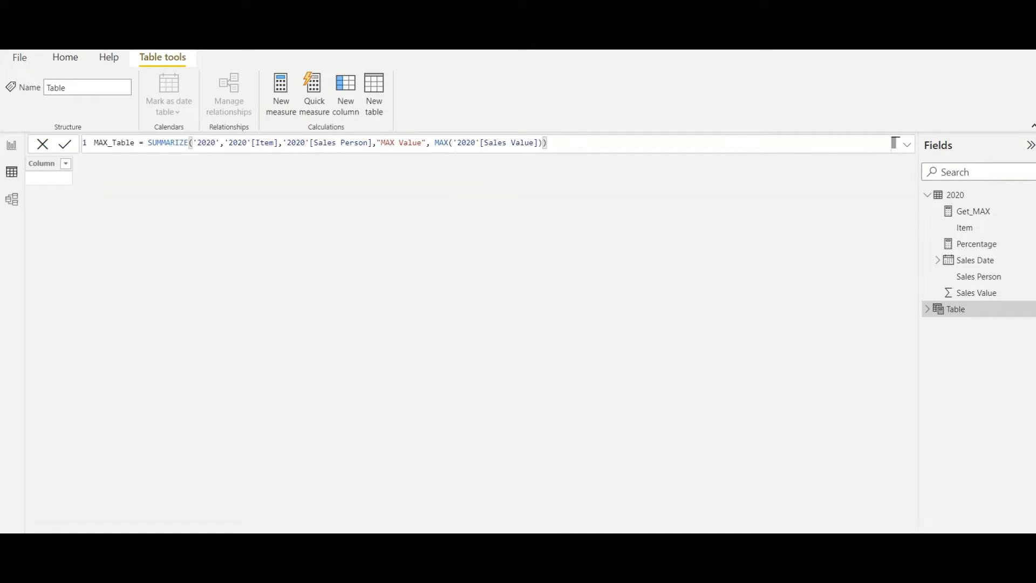
{"action": "left_click", "coordinate": [65, 143]}
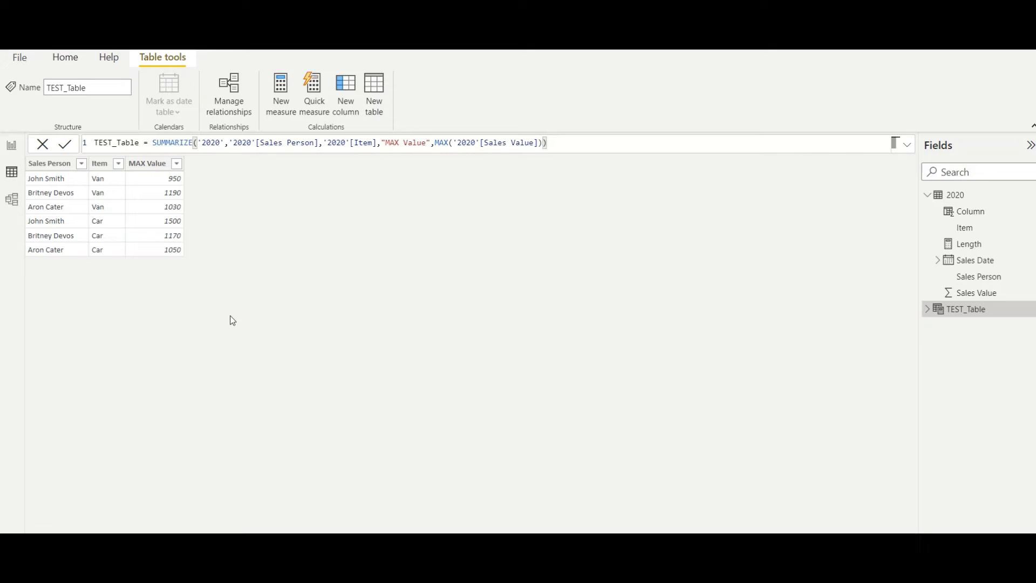
{"action": "mouse_move", "coordinate": [75, 203]}
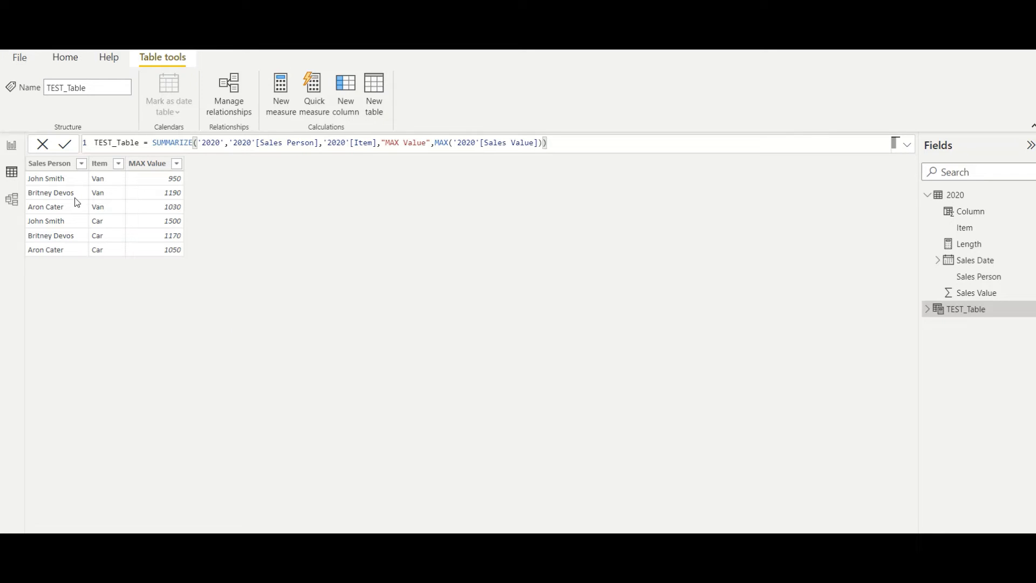
{"action": "mouse_move", "coordinate": [73, 188]}
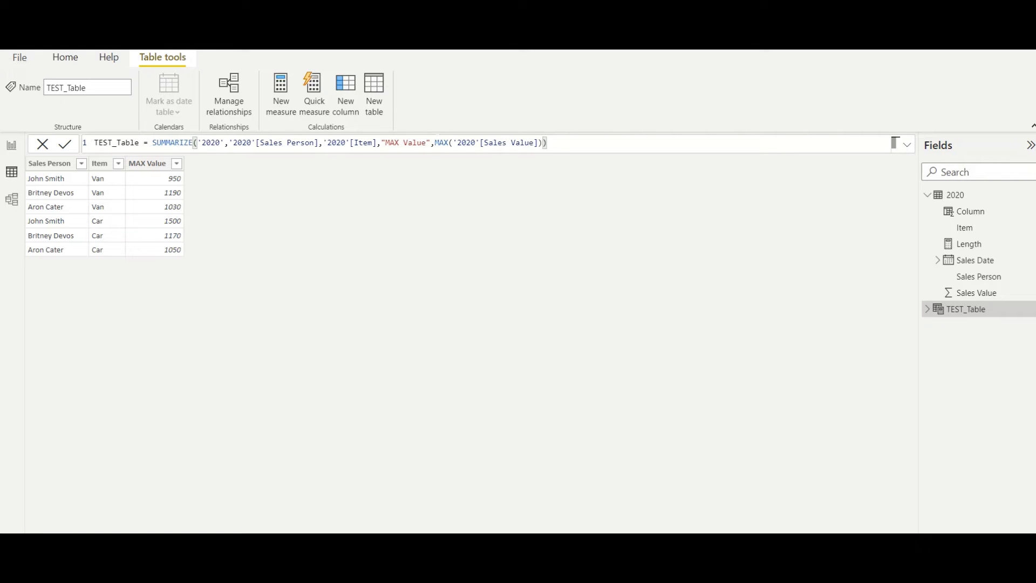
- Swap MAX for MIN in the column name and function, then revert both to MAX
{"action": "double_click", "coordinate": [391, 143]}
{"action": "type", "text": "IN"}
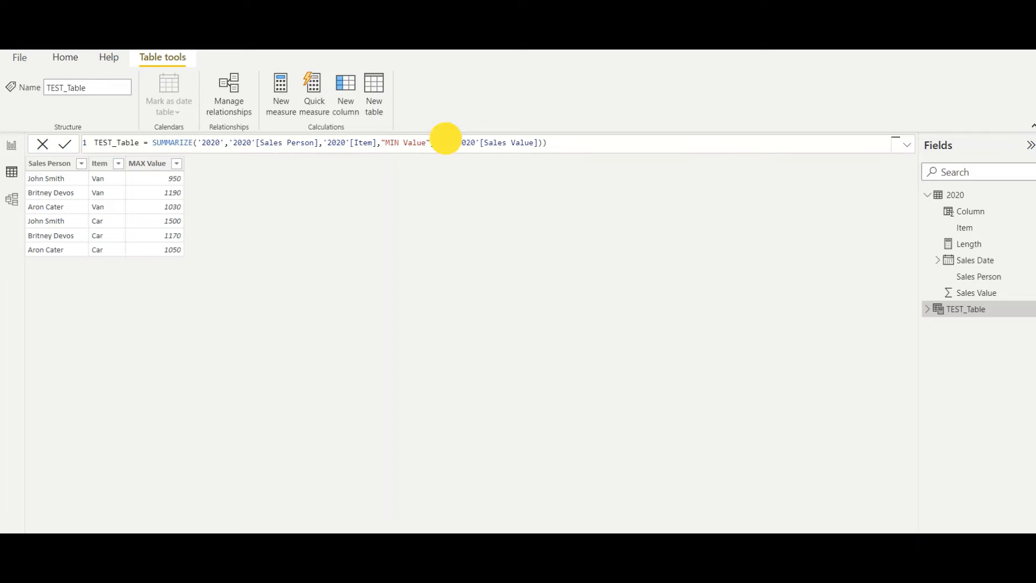
{"action": "type", "text": "MIN"}
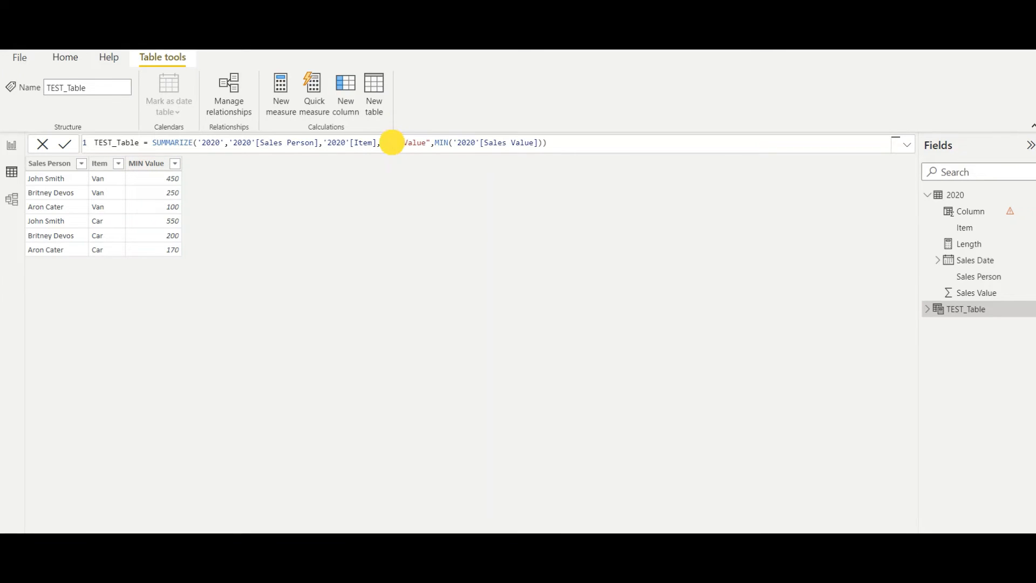
{"action": "type", "text": "MAX"}
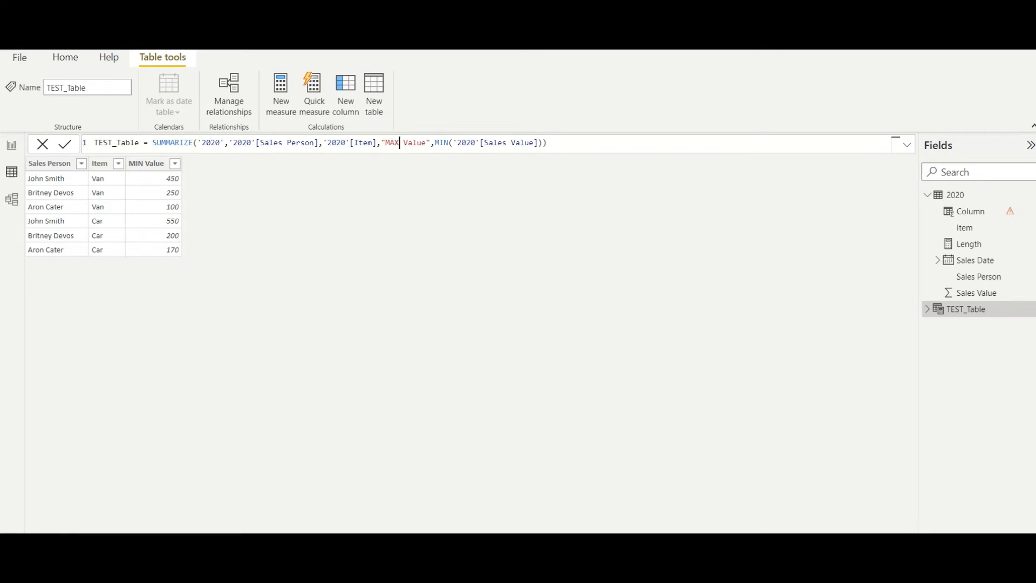
{"action": "double_click", "coordinate": [440, 142]}
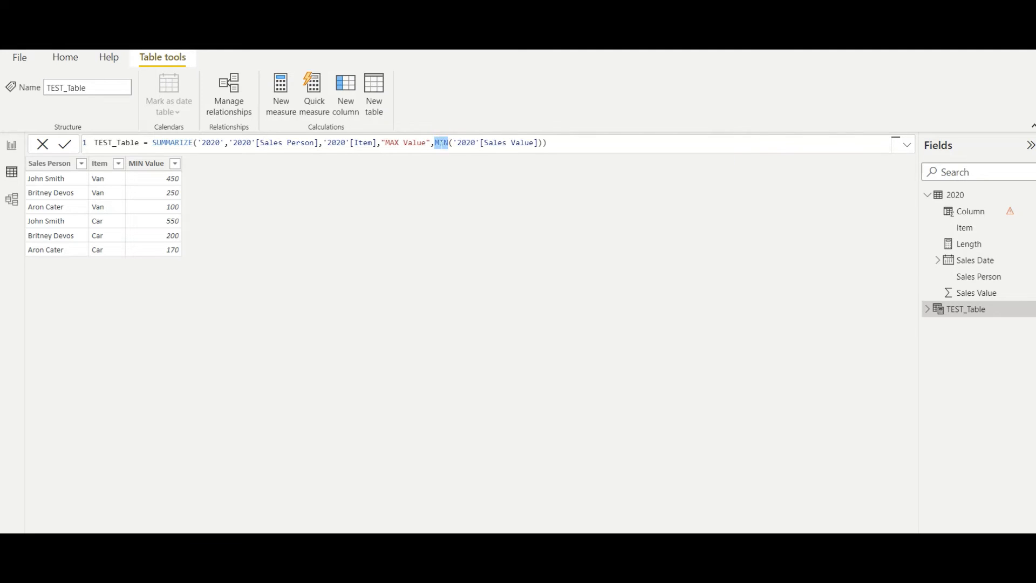
{"action": "type", "text": "MAX"}
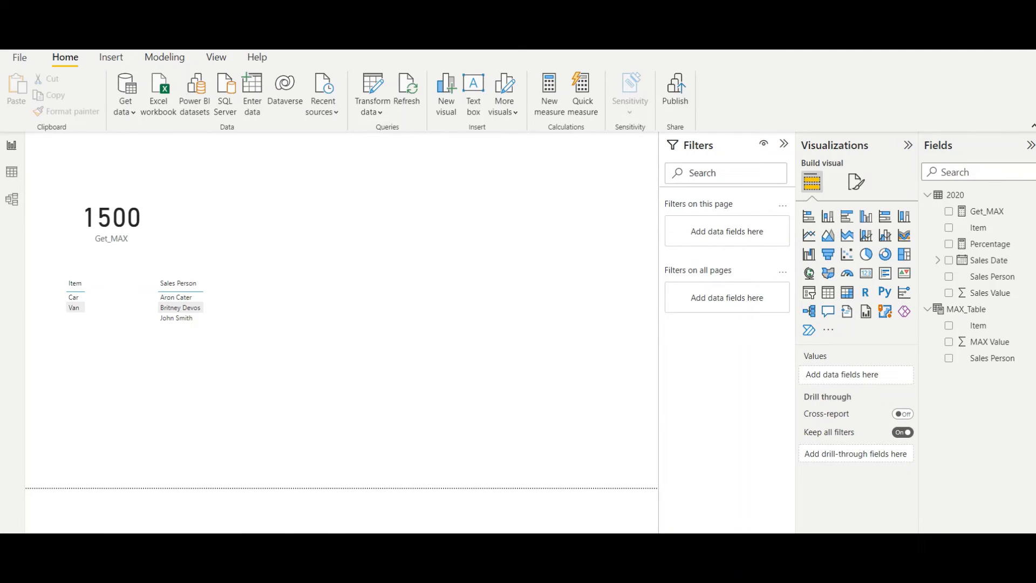
{"action": "mouse_move", "coordinate": [417, 394]}
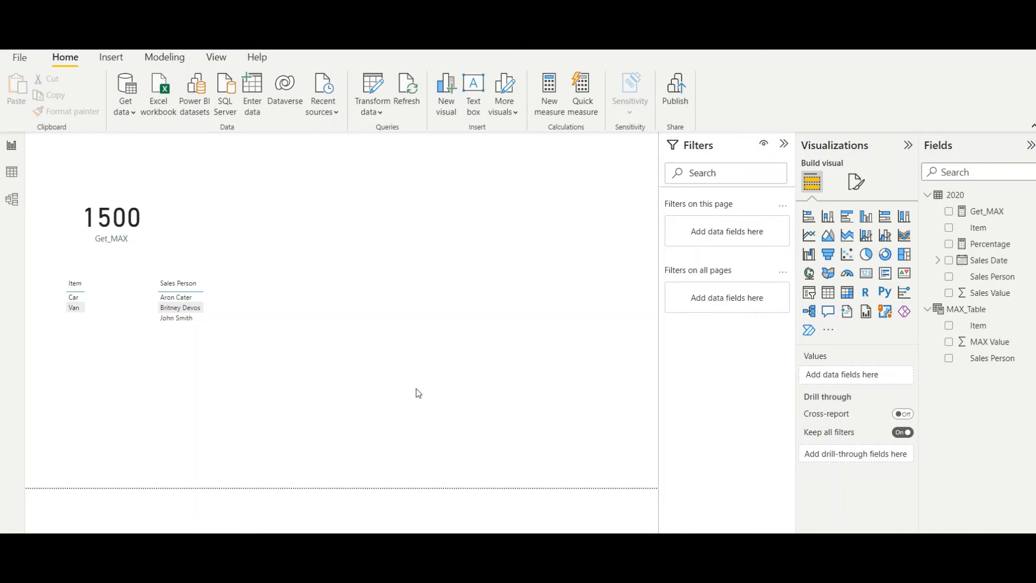
{"action": "mouse_move", "coordinate": [964, 308]}
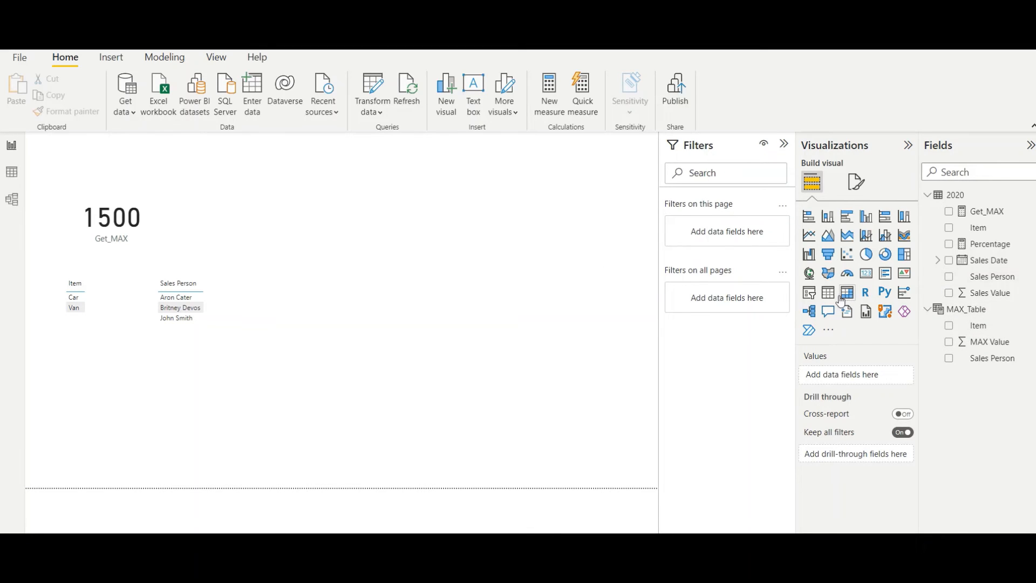
- Place a table visual at the top middle showing MAX_Table's Item and MAX Value
{"action": "left_click", "coordinate": [828, 292]}
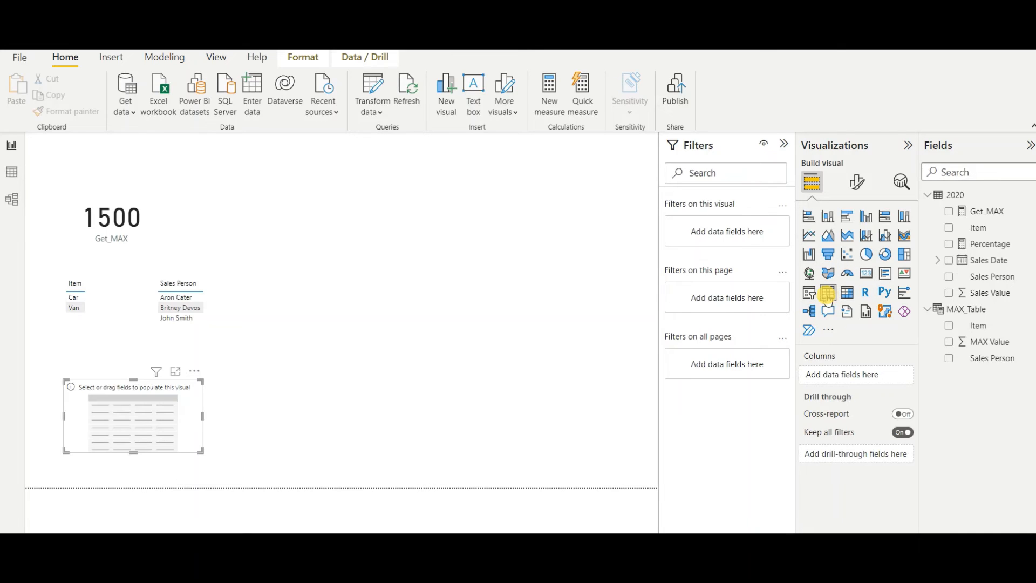
{"action": "left_click_drag", "start_coordinate": [203, 416], "coordinate": [485, 415]}
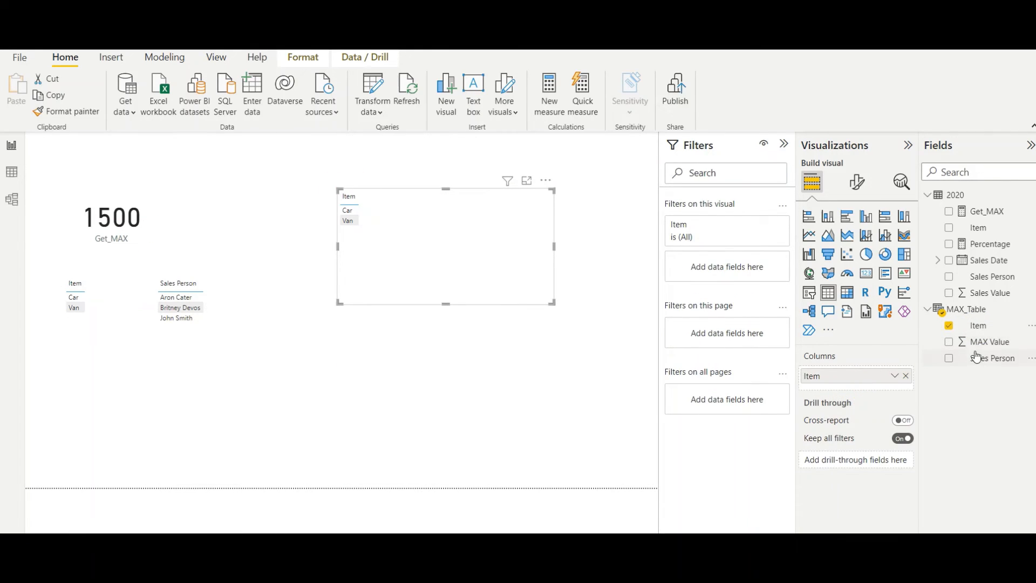
{"action": "left_click", "coordinate": [949, 341]}
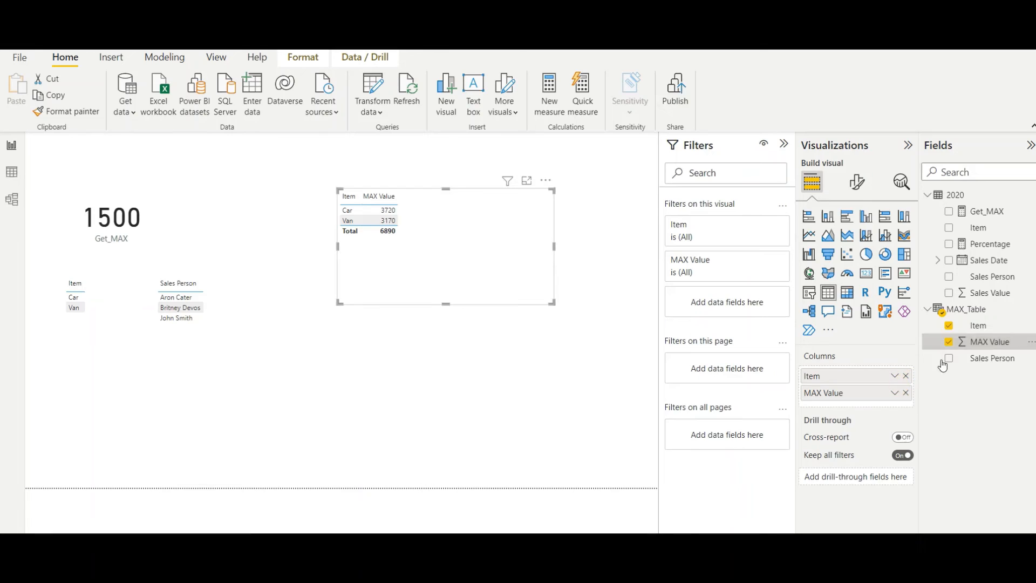
{"action": "left_click", "coordinate": [949, 357]}
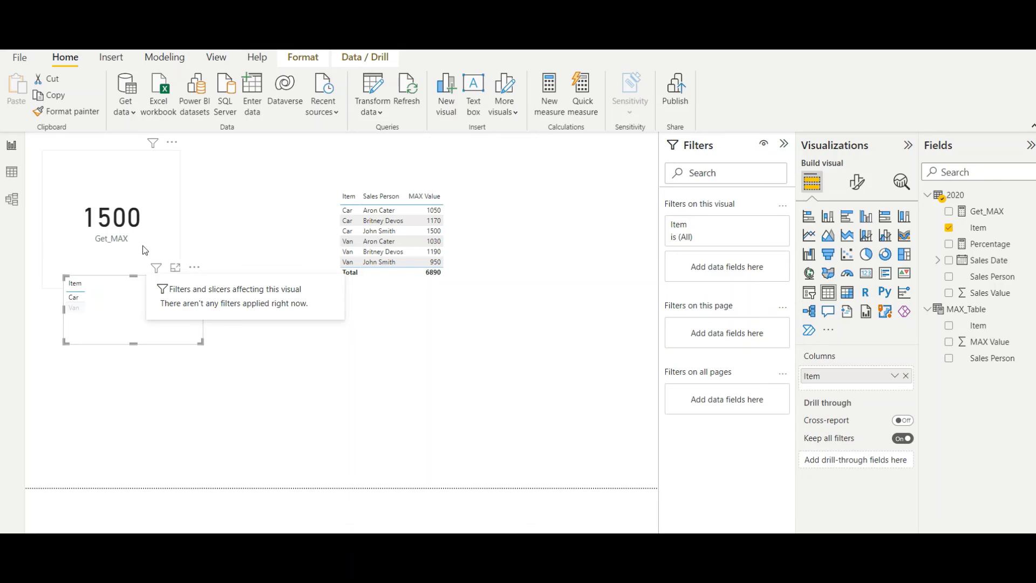
{"action": "left_click", "coordinate": [949, 277]}
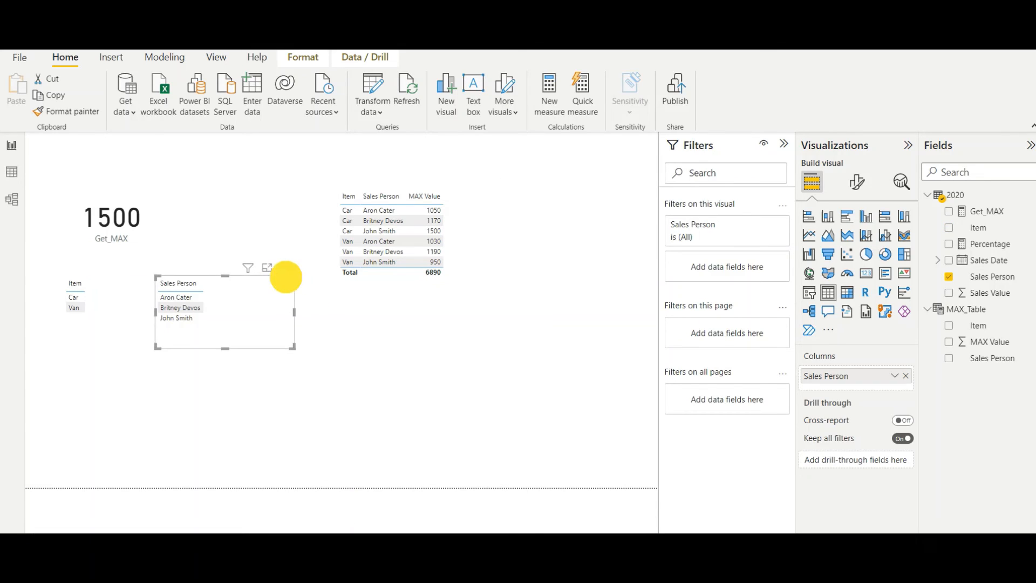
{"action": "left_click_drag", "start_coordinate": [225, 307], "coordinate": [320, 340]}
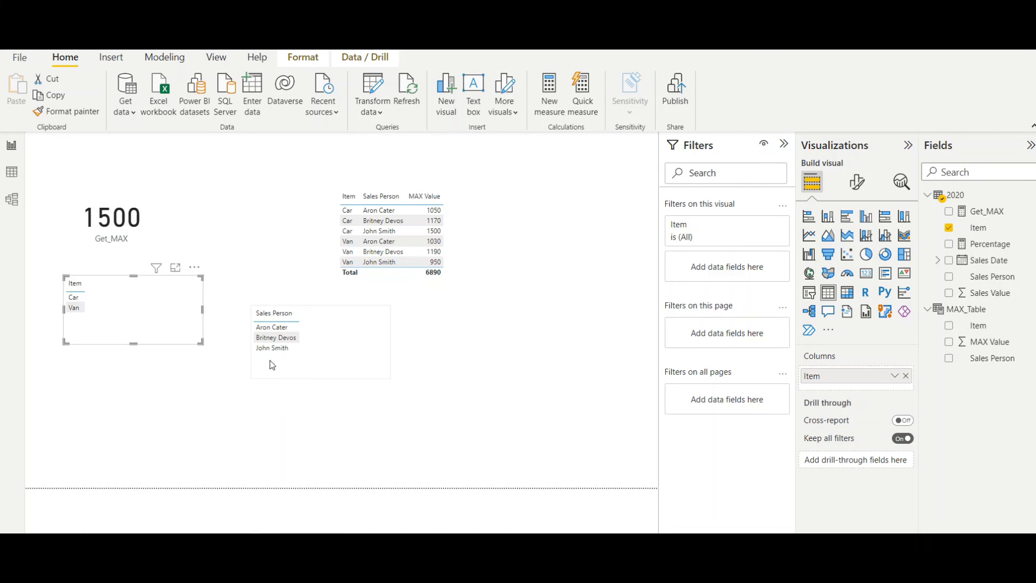
{"action": "left_click", "coordinate": [272, 327]}
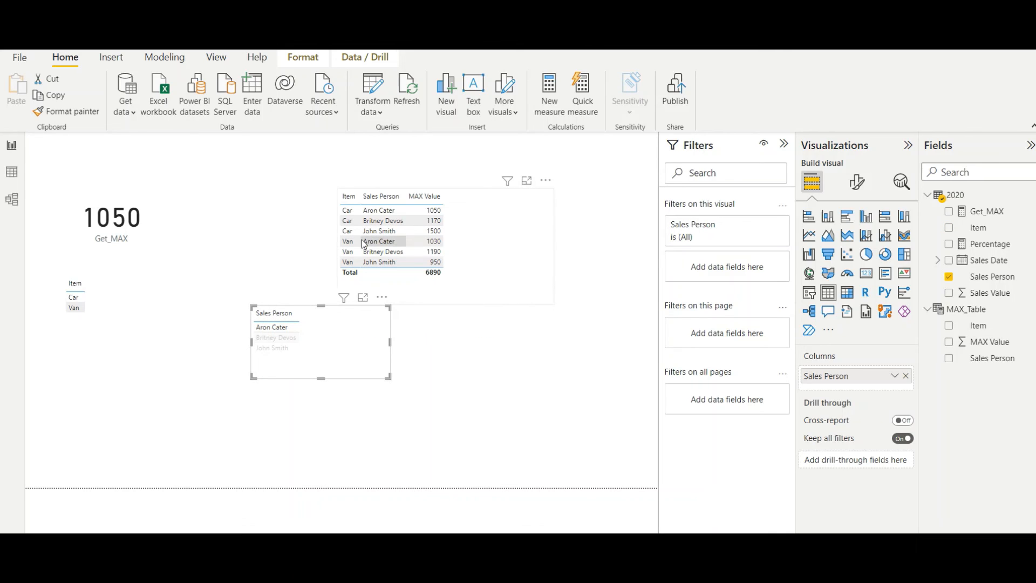
{"action": "mouse_move", "coordinate": [391, 250]}
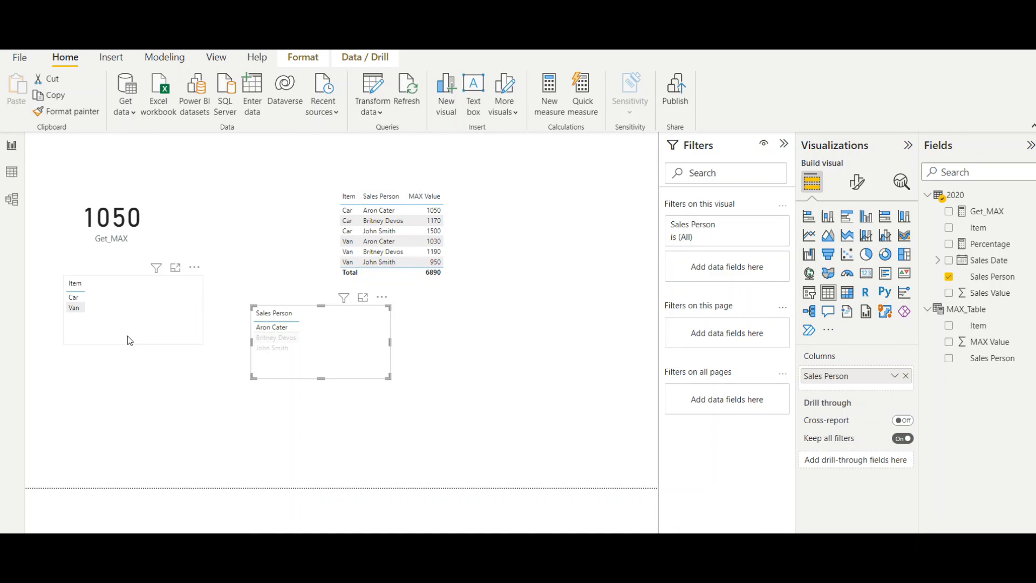
{"action": "left_click", "coordinate": [206, 374]}
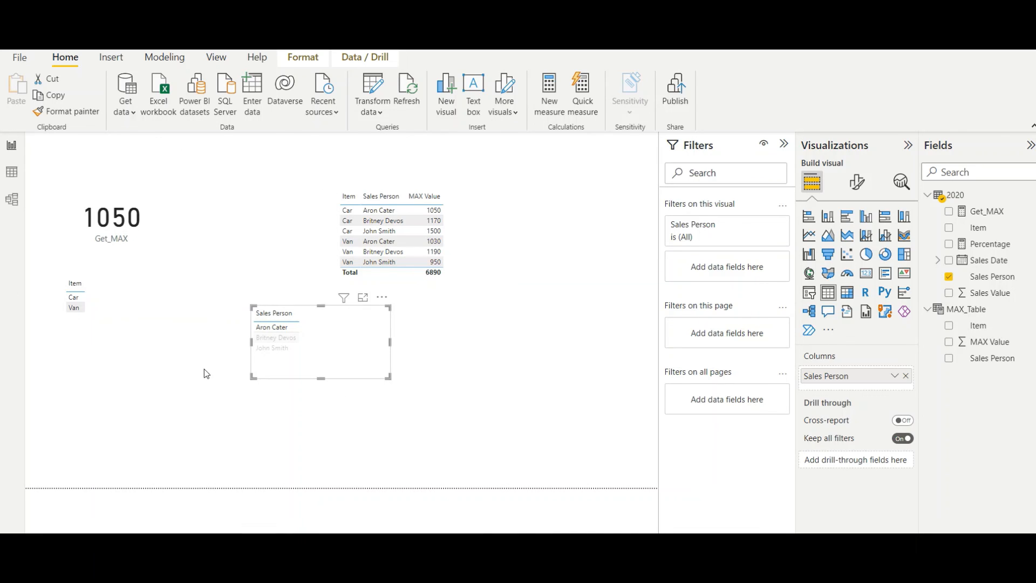
{"action": "left_click", "coordinate": [966, 308]}
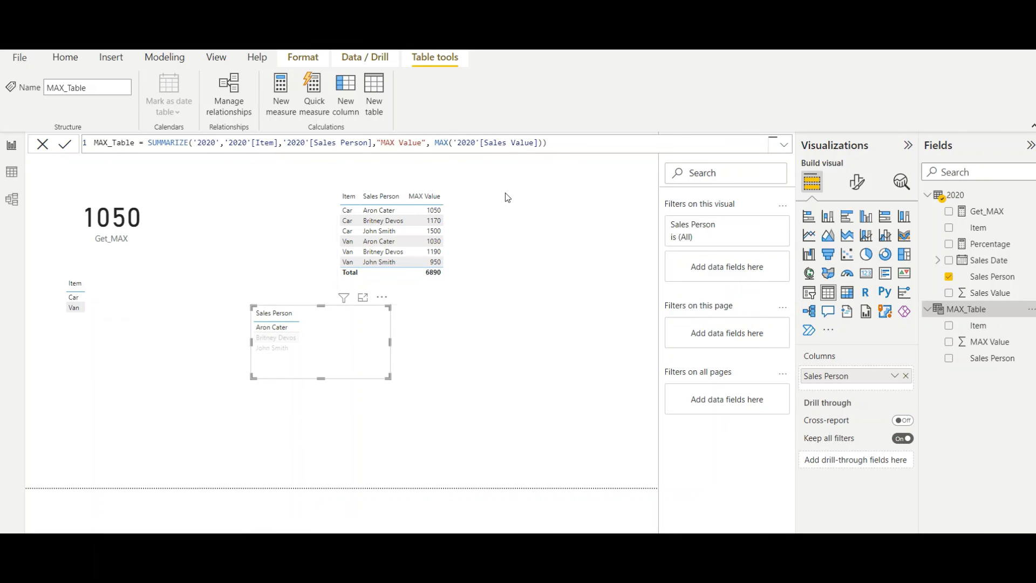
{"action": "mouse_move", "coordinate": [608, 233]}
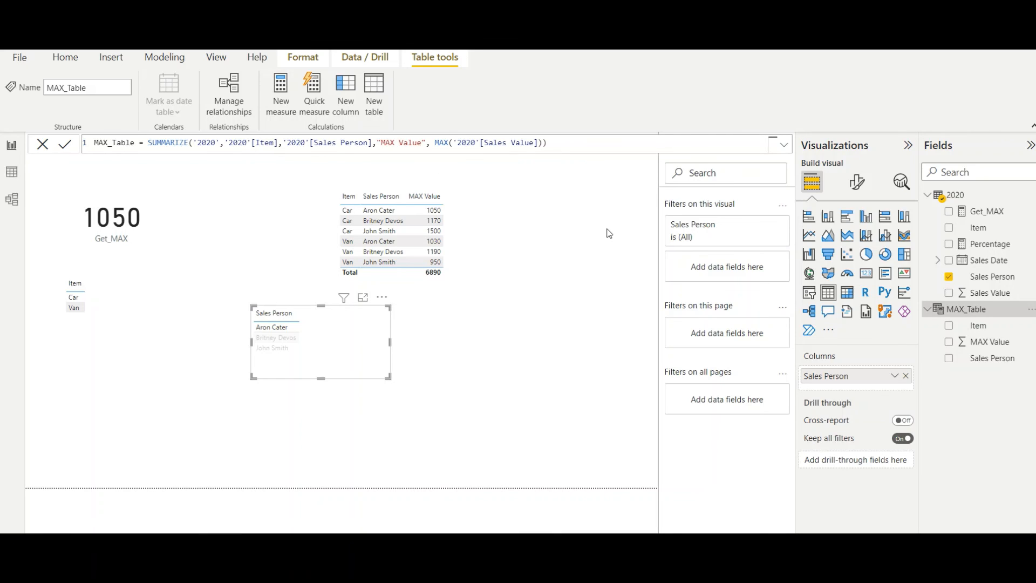